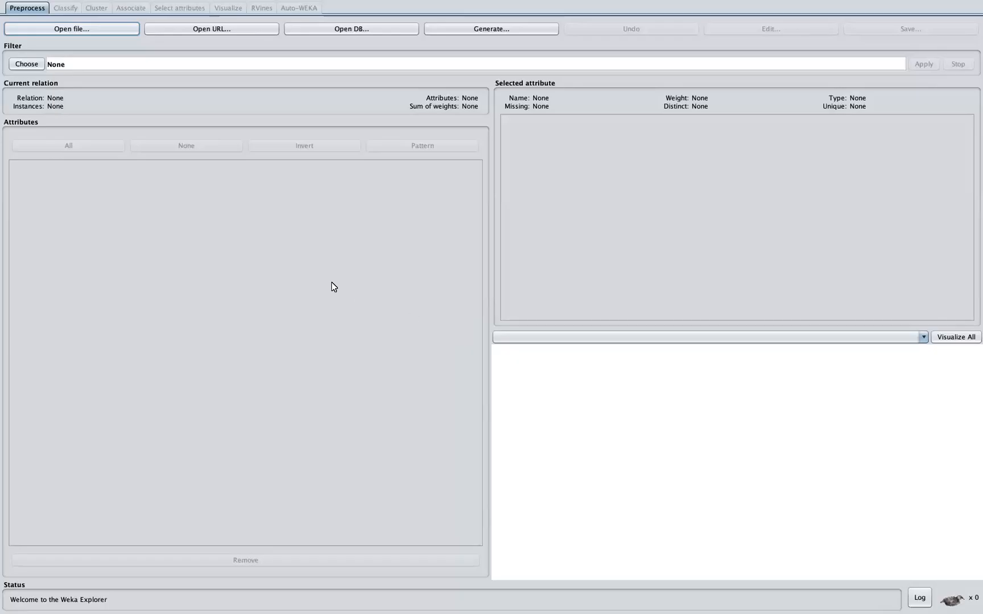
mouse_move(302, 295)
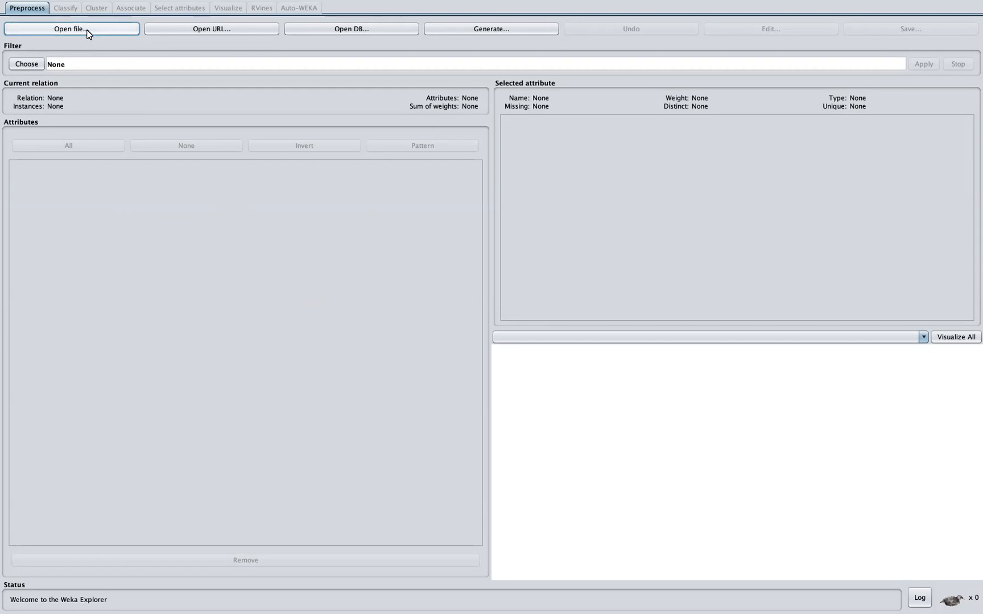
Load iris.arff from the data folder into Weka Explorer.
click(72, 29)
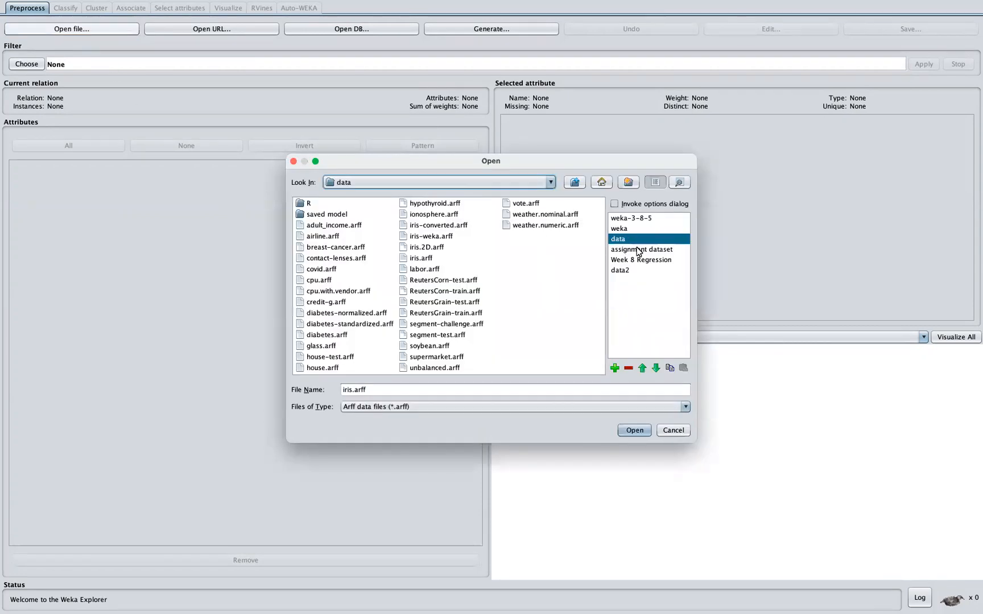
click(421, 258)
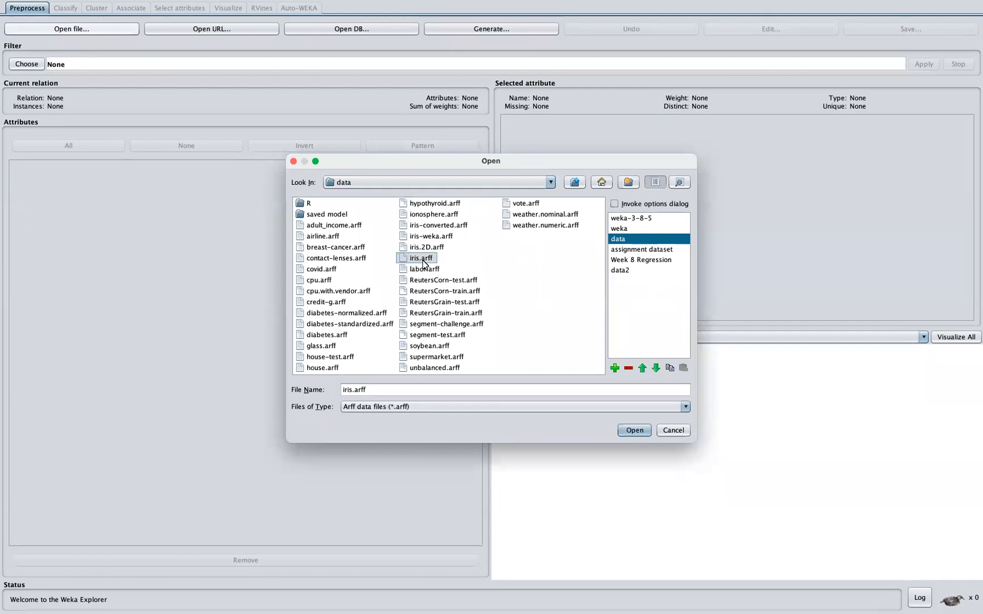
click(633, 430)
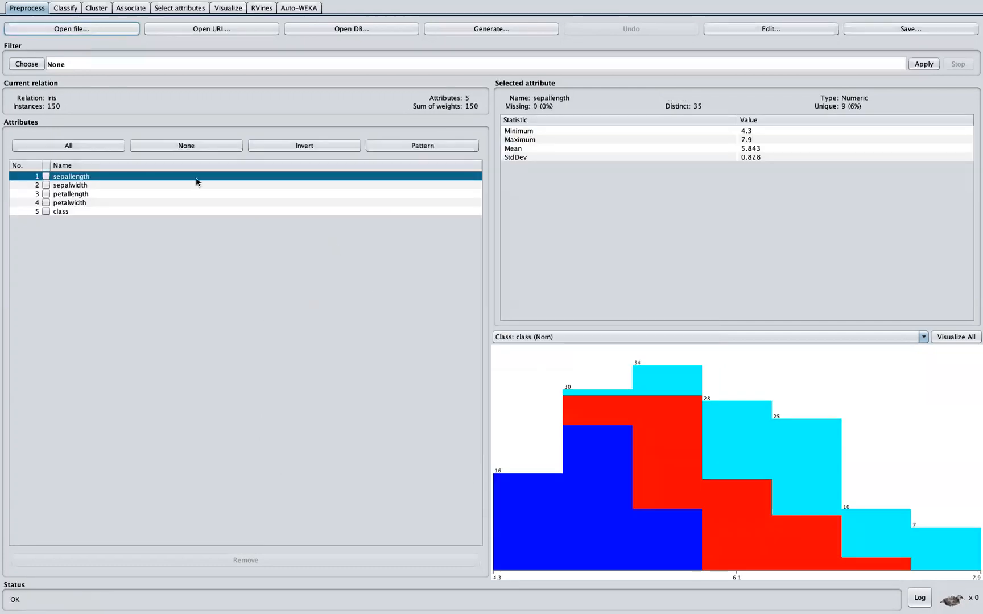
View the class attribute's 50/50/50 distribution, then go to the Classify tab.
click(60, 211)
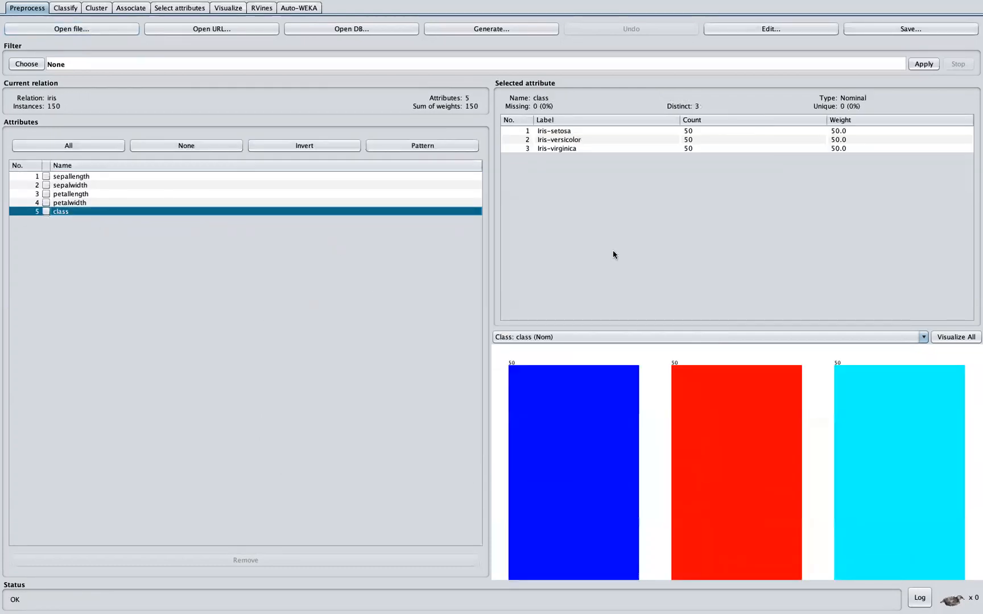
mouse_move(595, 160)
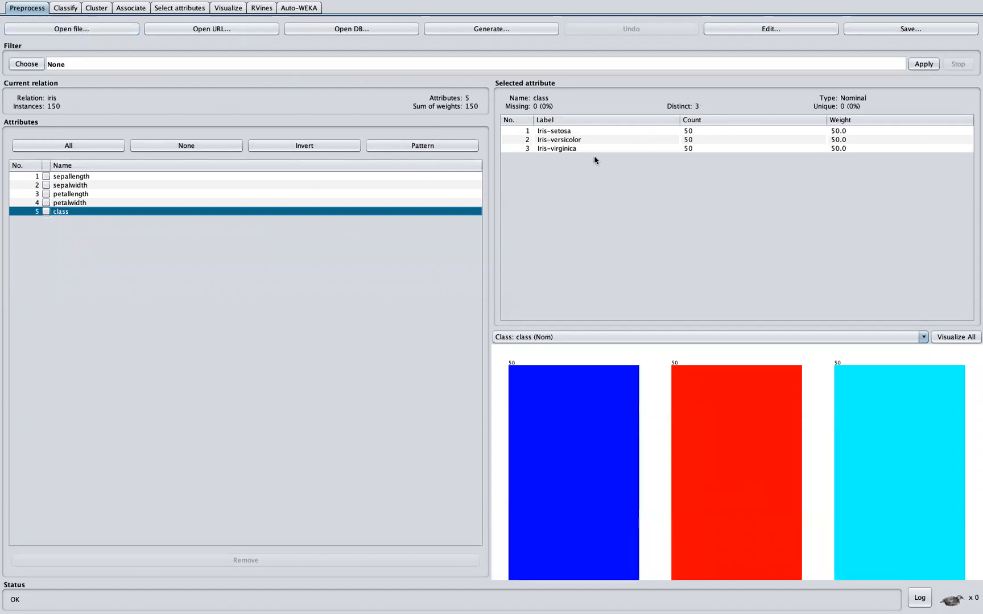
mouse_move(603, 516)
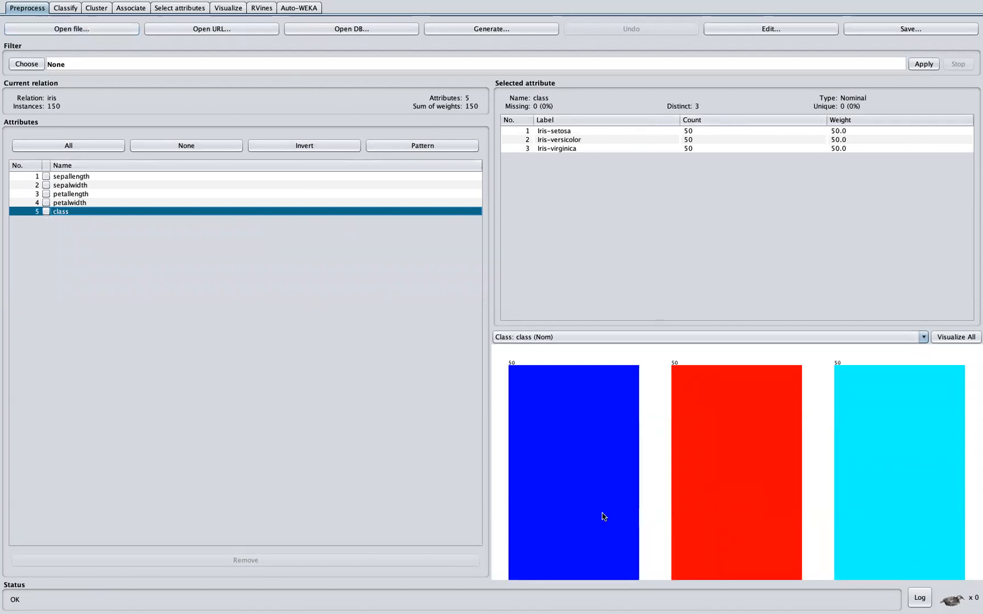
mouse_move(665, 492)
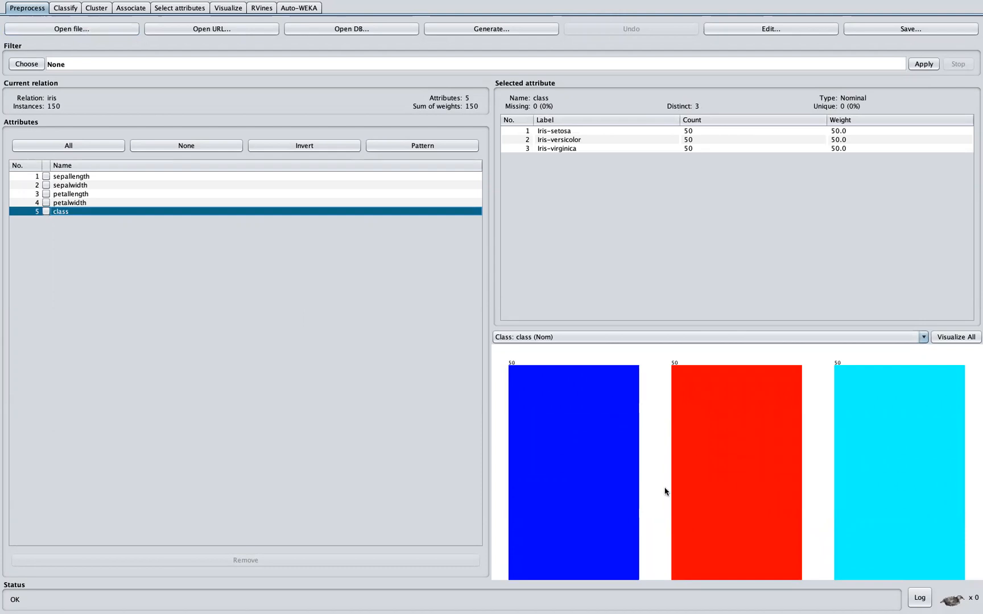
mouse_move(828, 485)
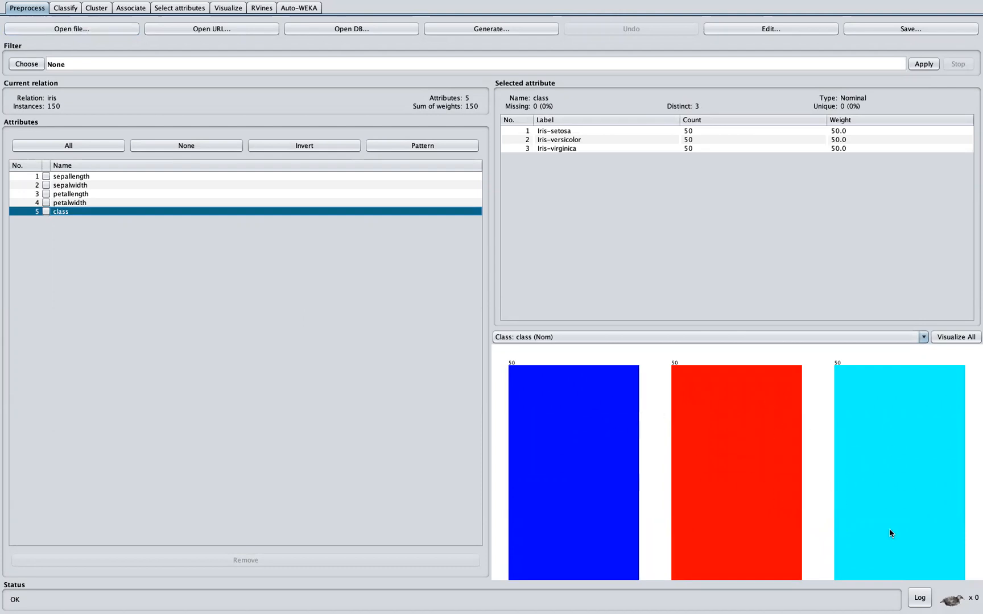
mouse_move(824, 491)
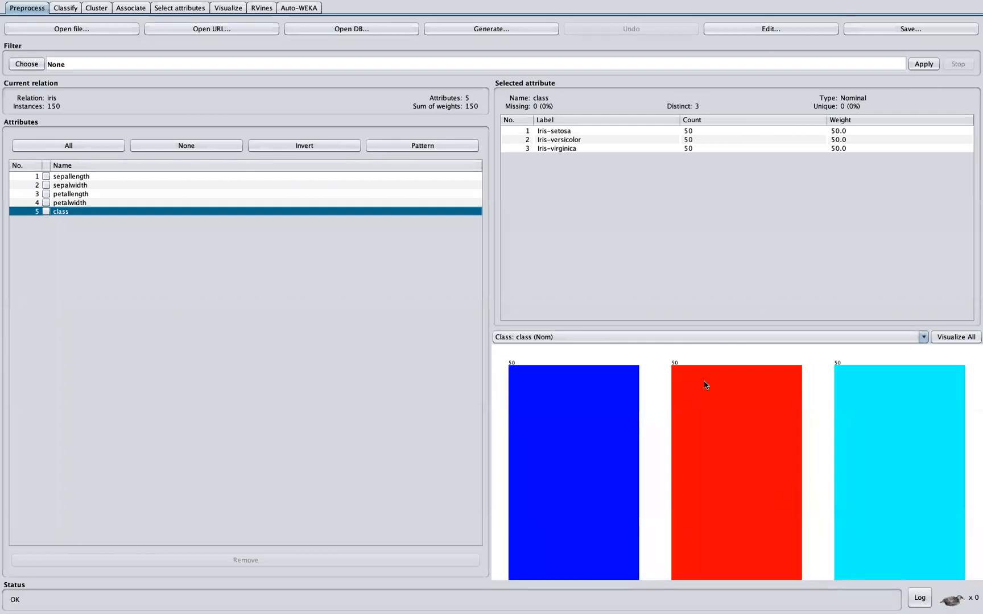
mouse_move(648, 297)
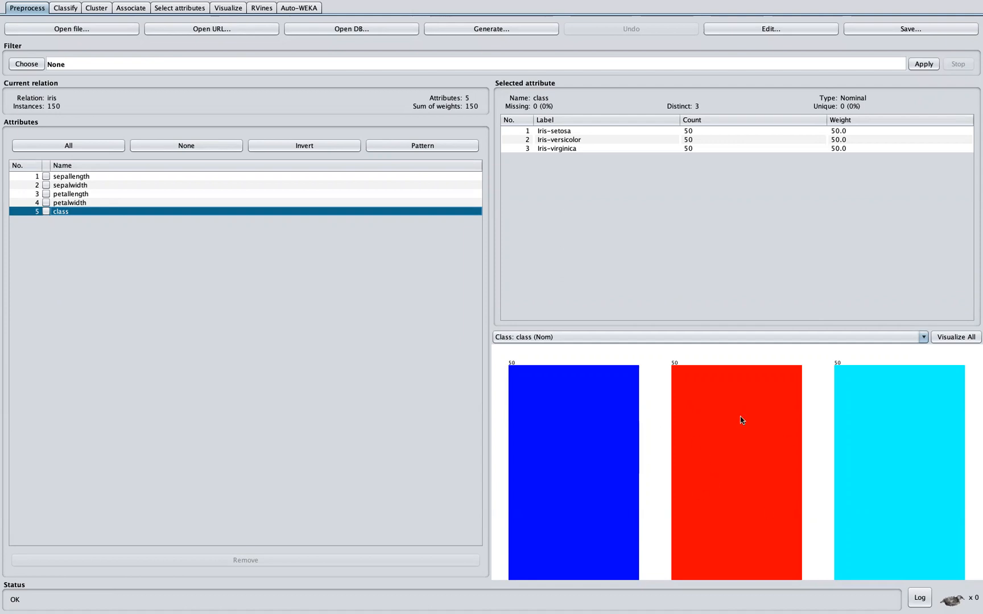
mouse_move(804, 488)
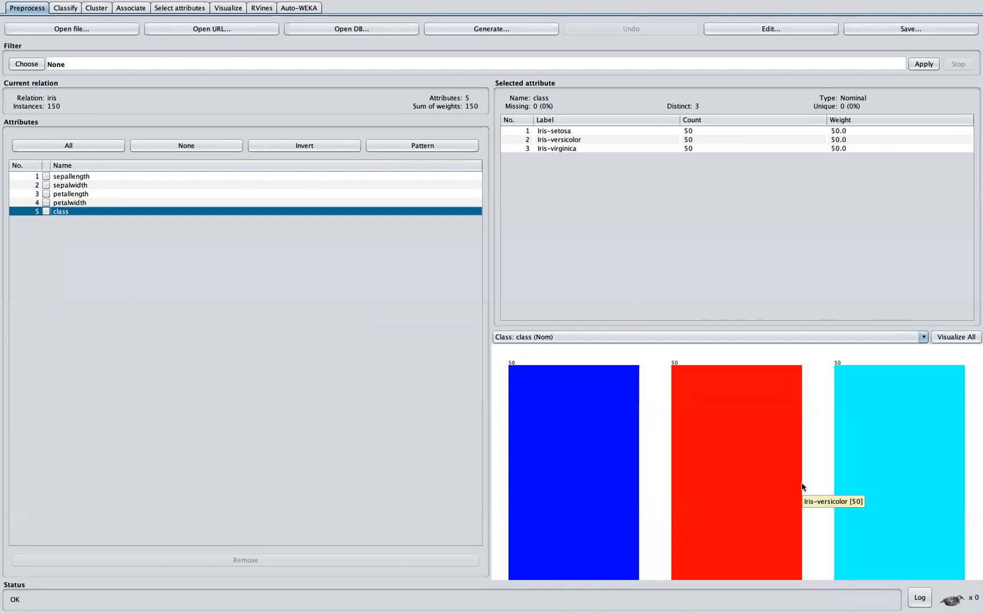
mouse_move(622, 409)
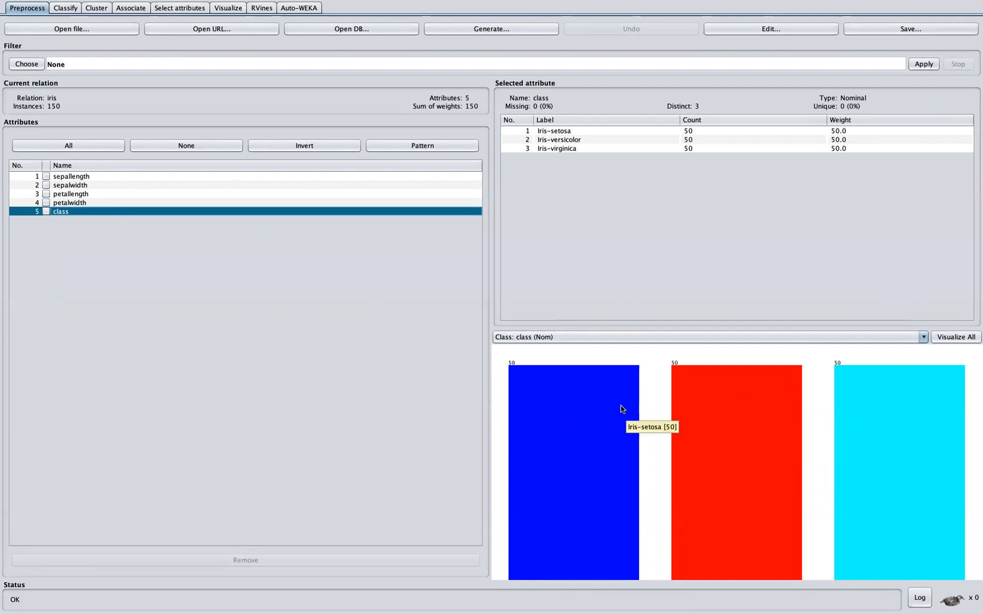
mouse_move(652, 453)
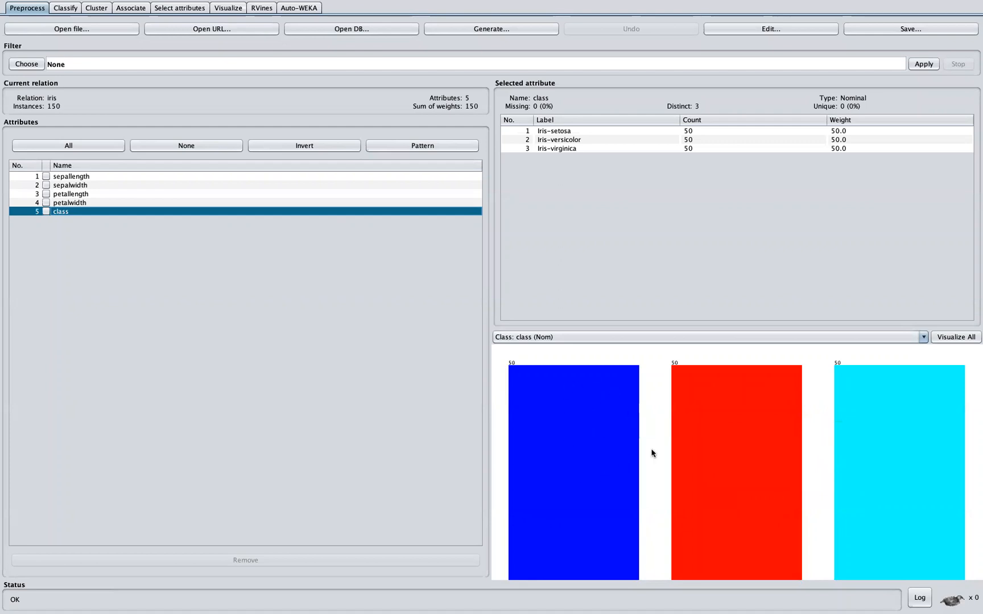
mouse_move(649, 453)
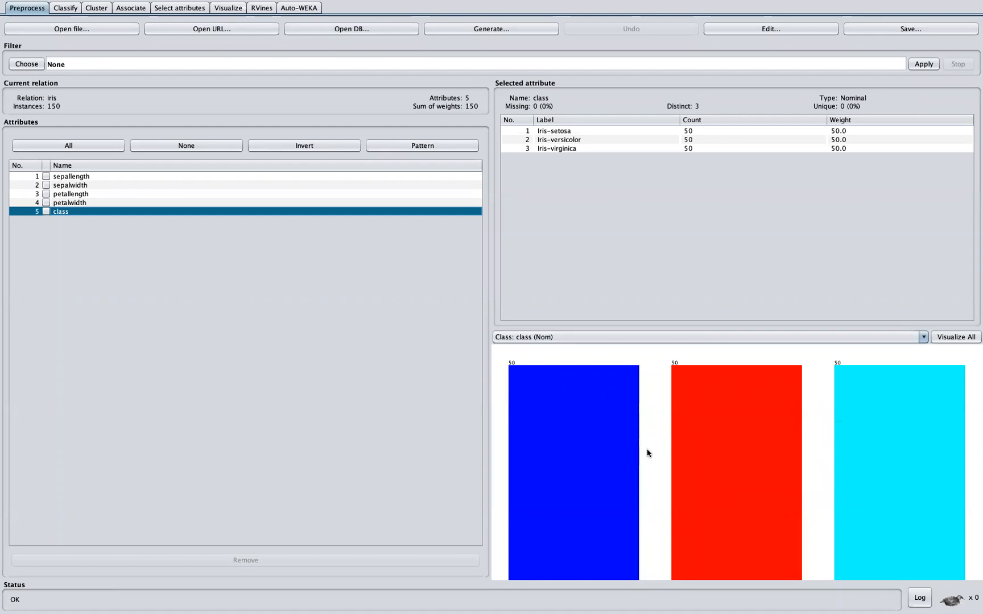
mouse_move(794, 450)
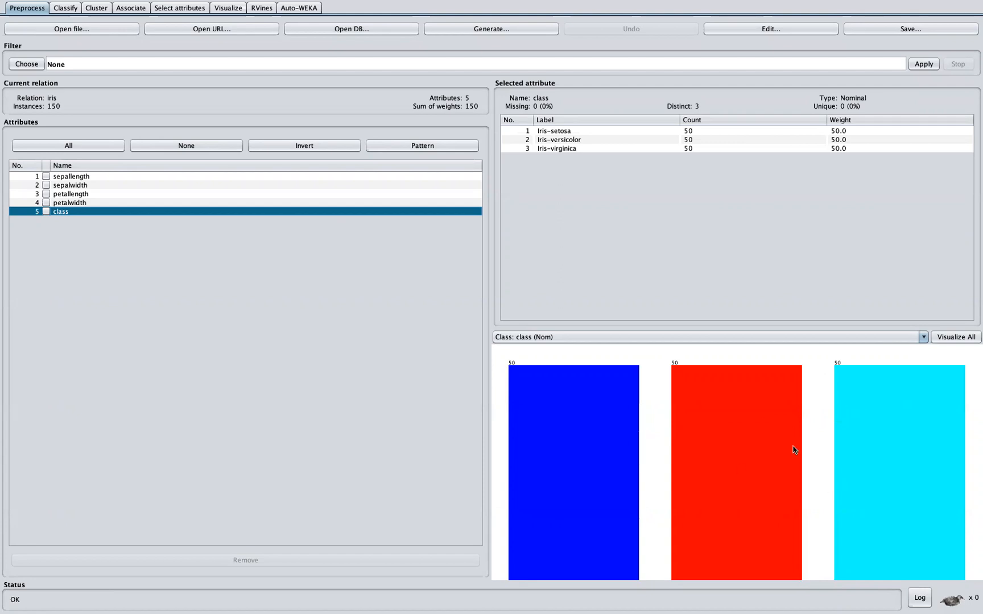
mouse_move(816, 425)
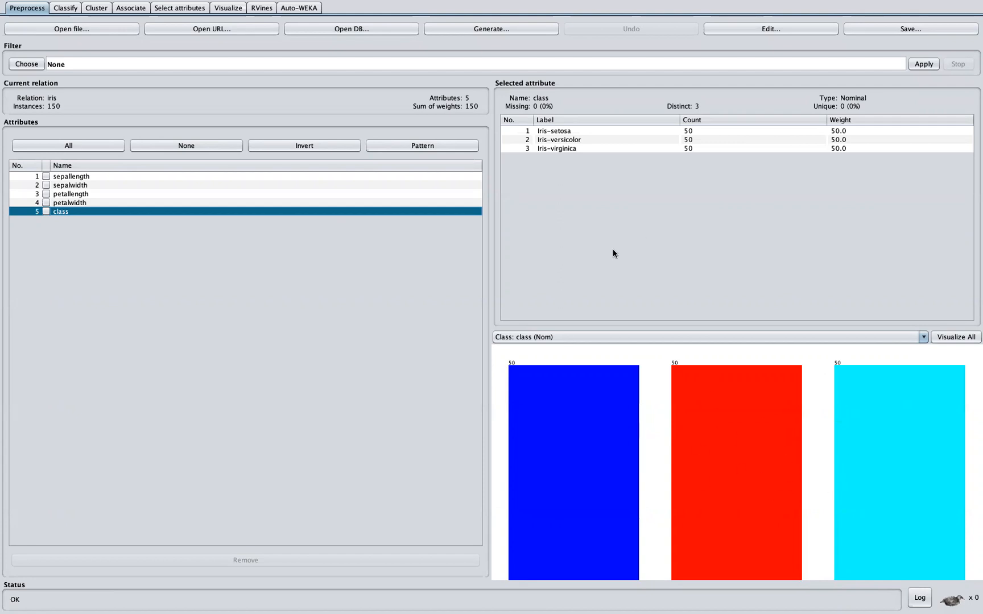
mouse_move(658, 419)
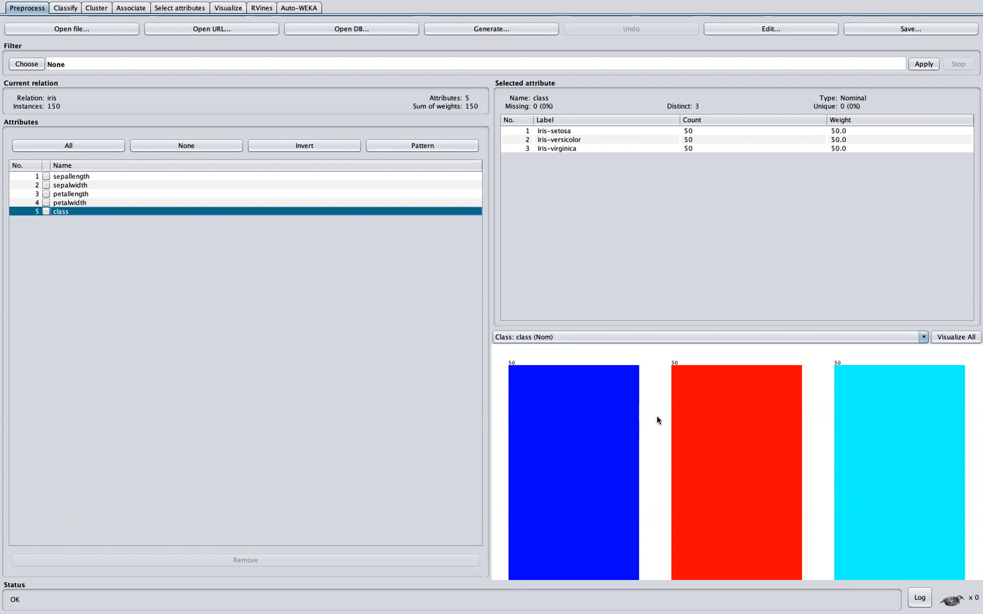
mouse_move(635, 476)
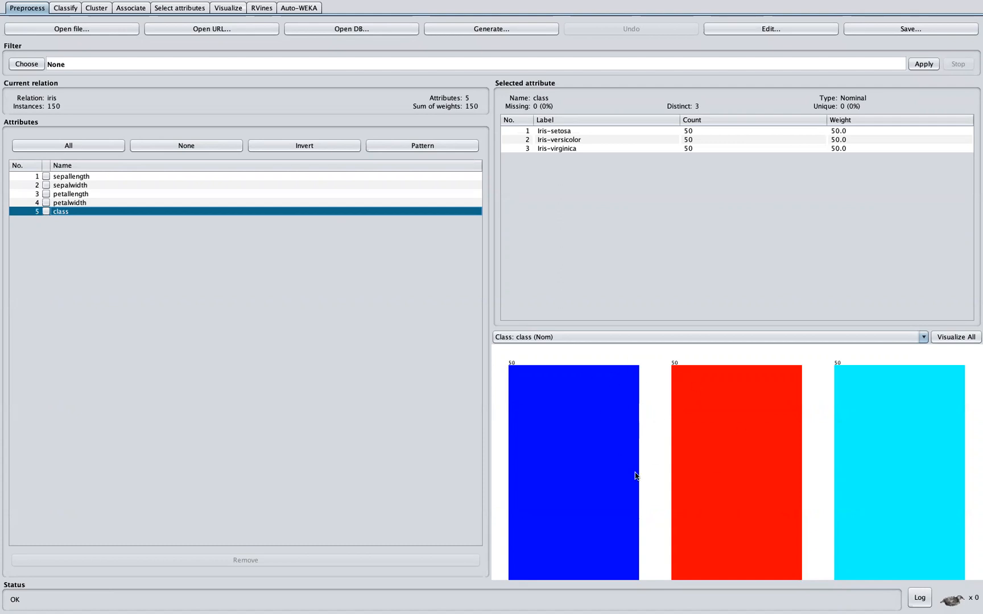
mouse_move(745, 496)
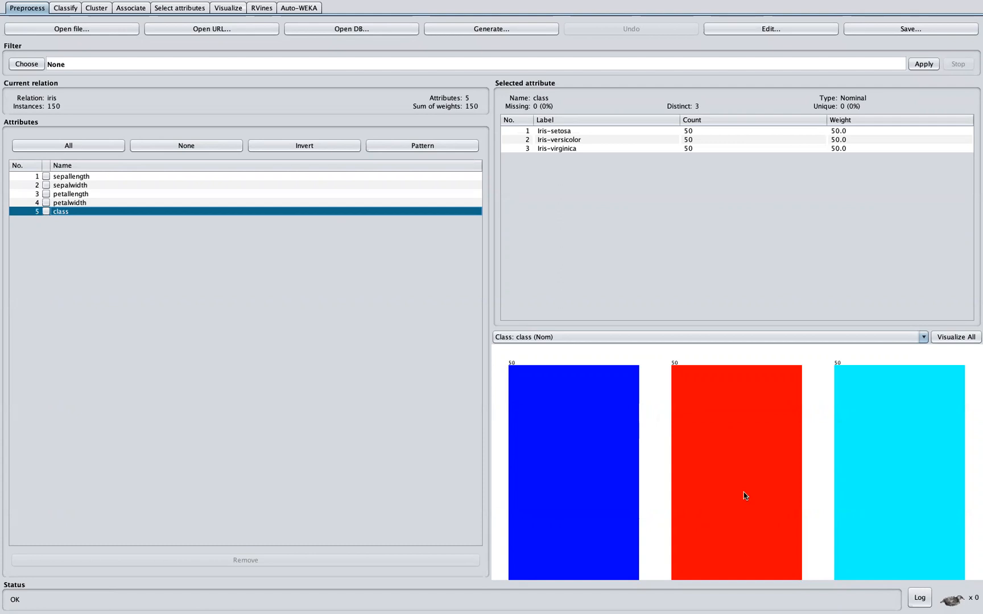
mouse_move(110, 207)
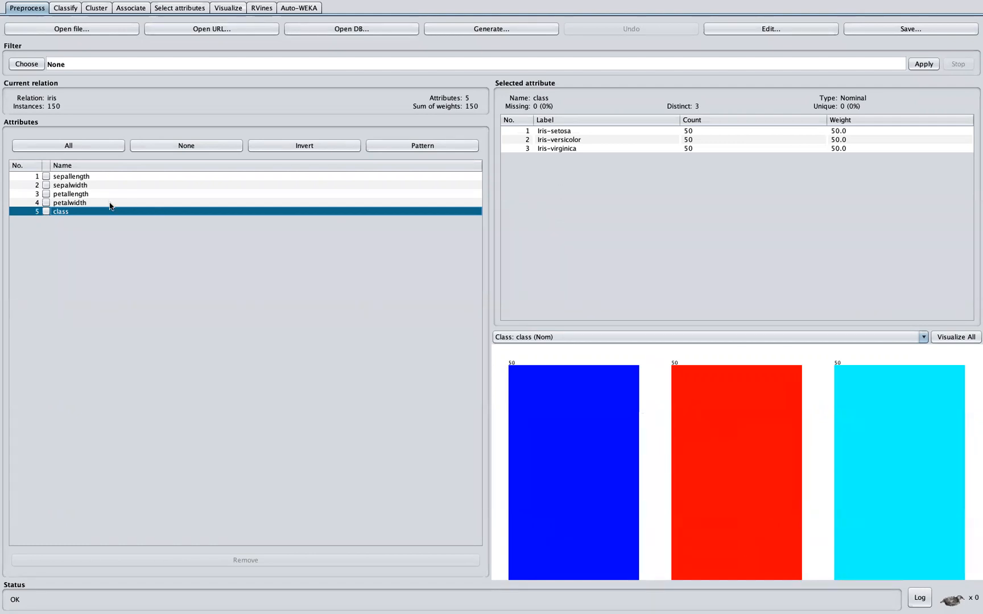
mouse_move(66, 8)
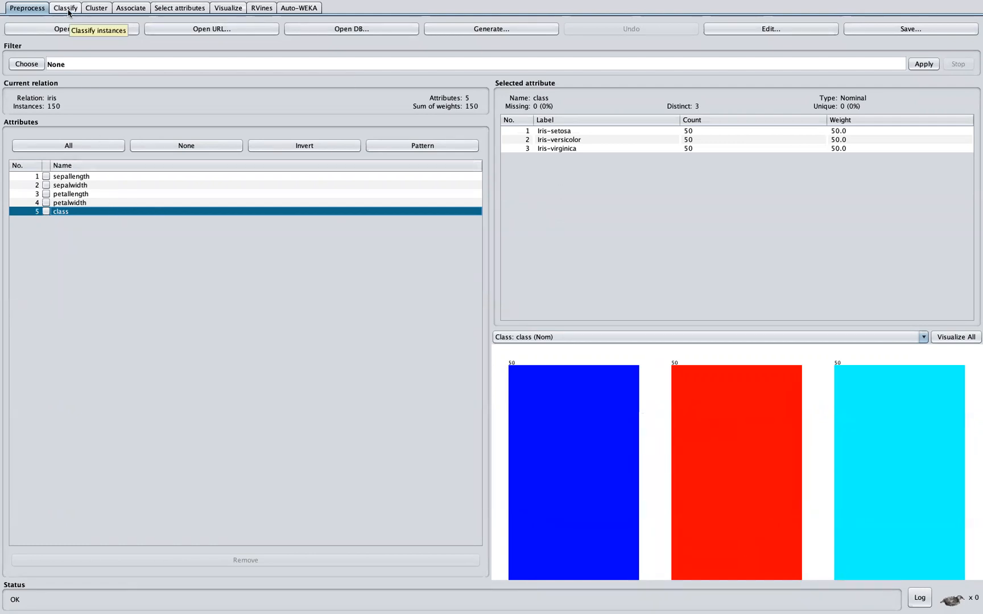
click(65, 7)
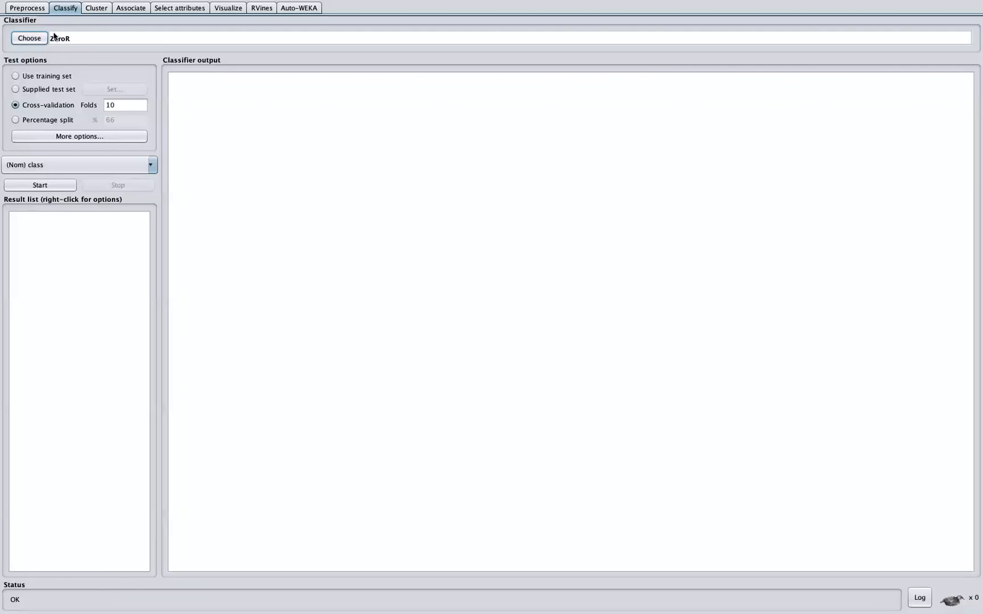
mouse_move(75, 44)
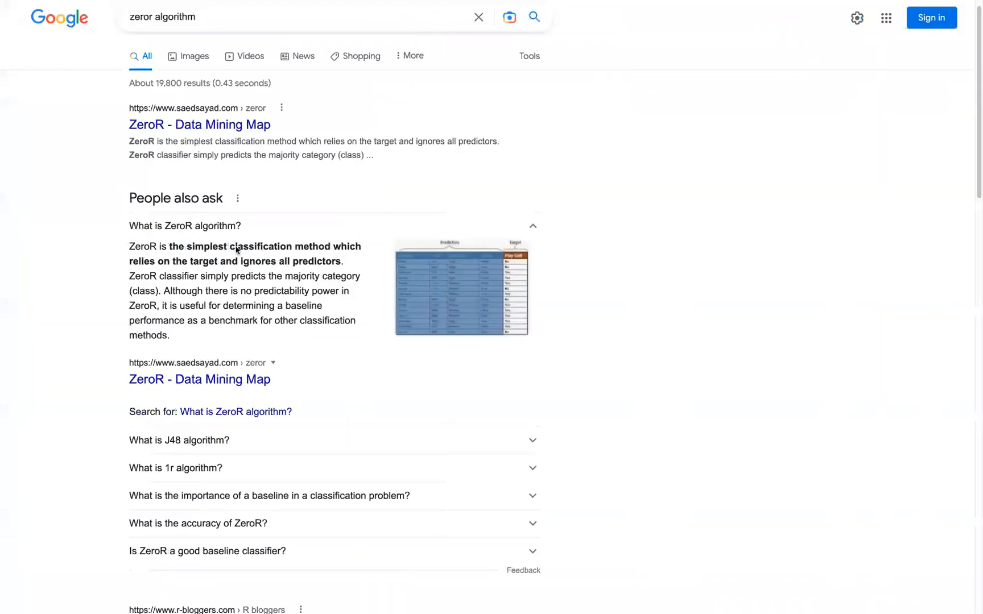
mouse_move(285, 257)
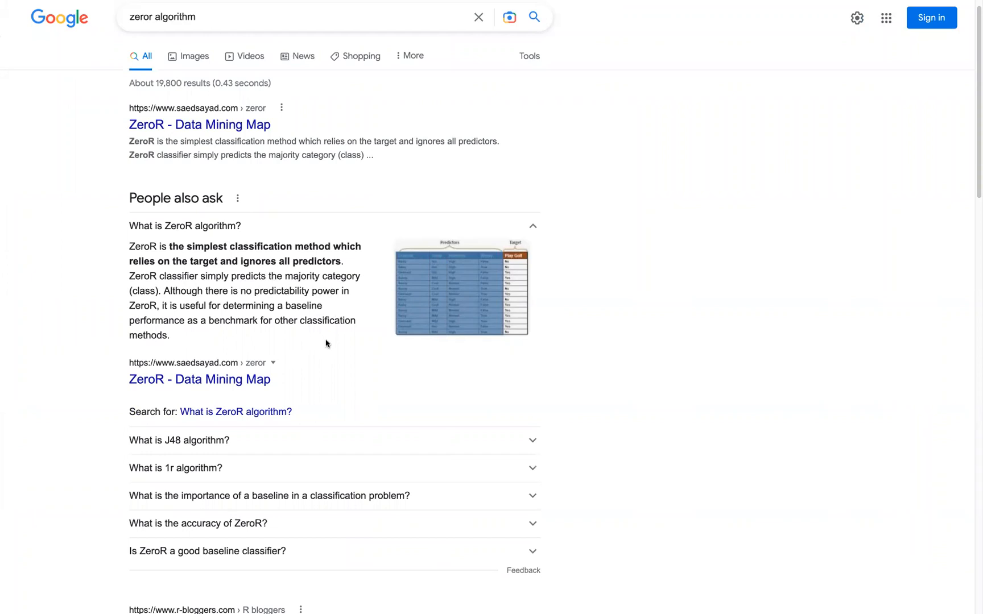
mouse_move(369, 359)
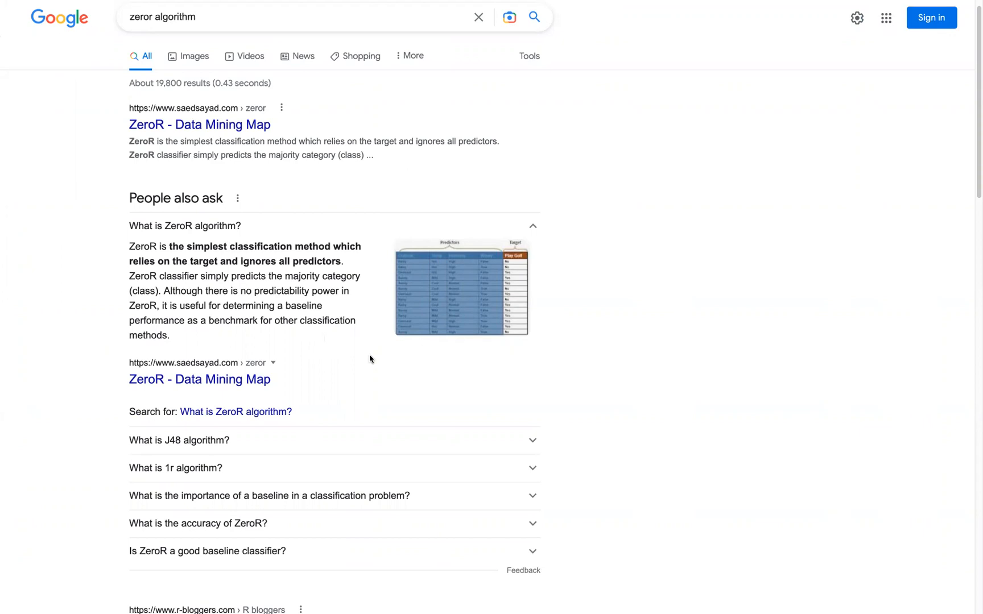
mouse_move(315, 290)
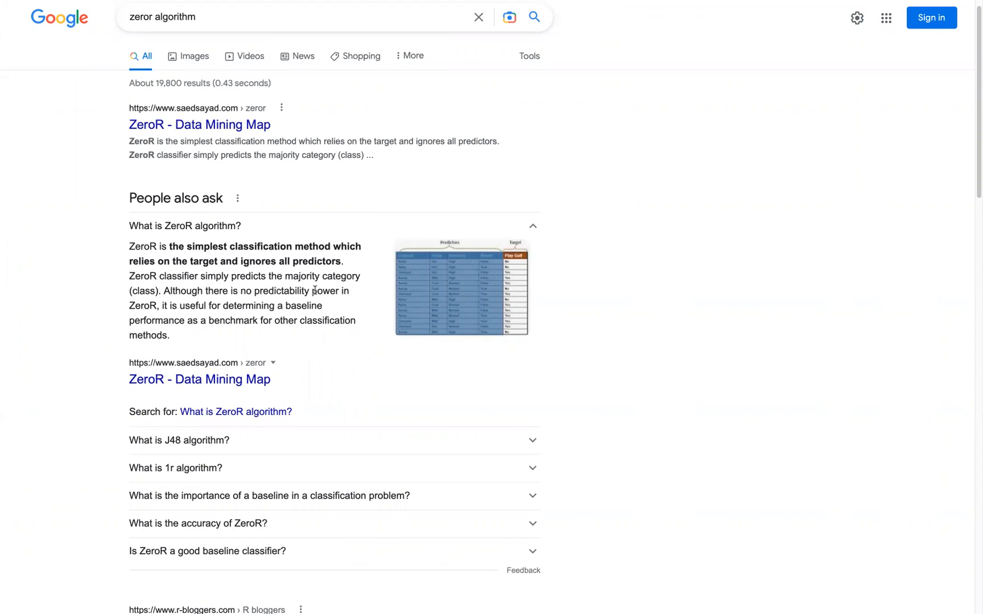
mouse_move(364, 293)
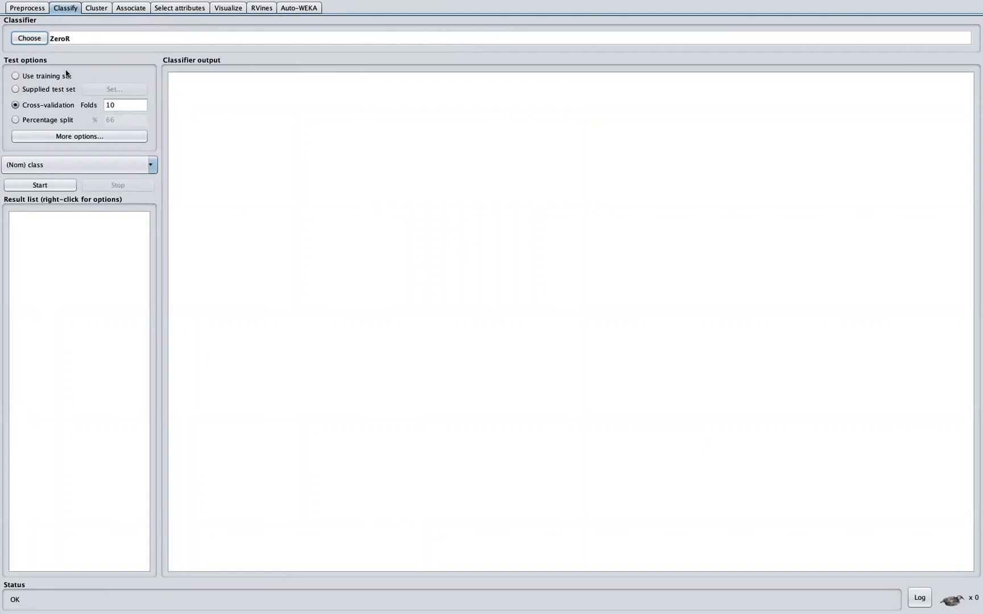
mouse_move(47, 113)
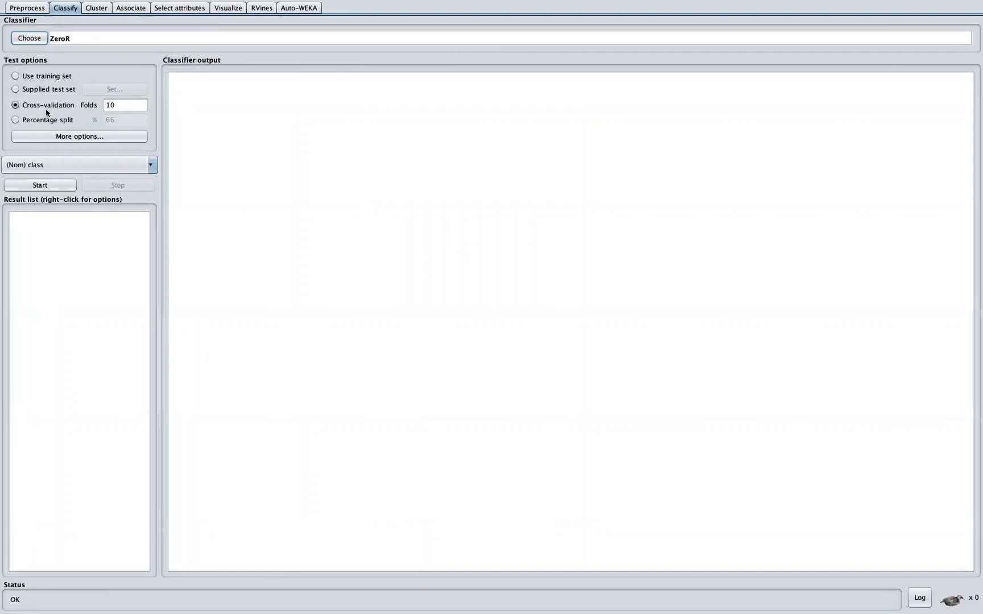
mouse_move(80, 118)
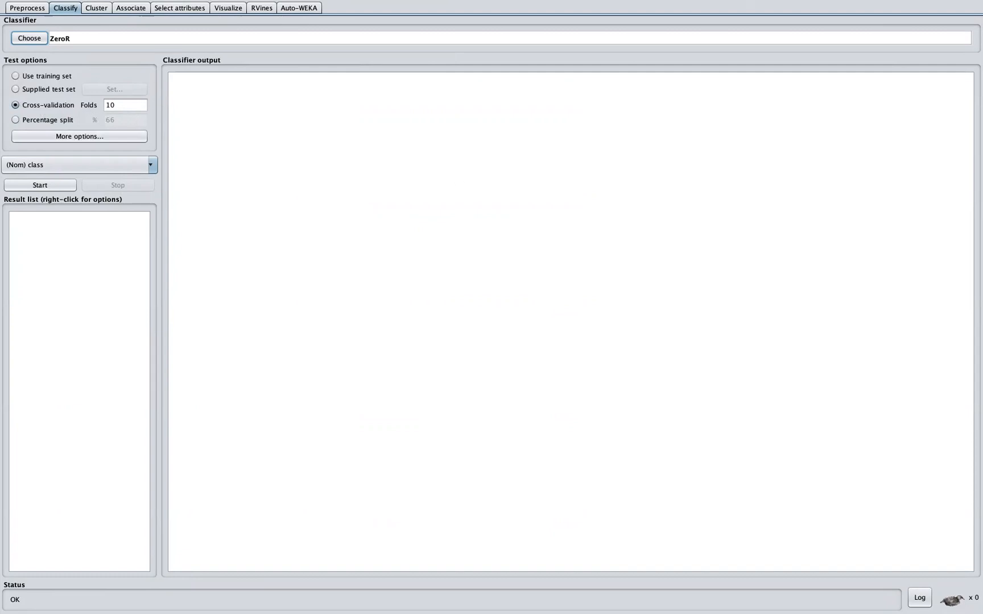
mouse_move(387, 287)
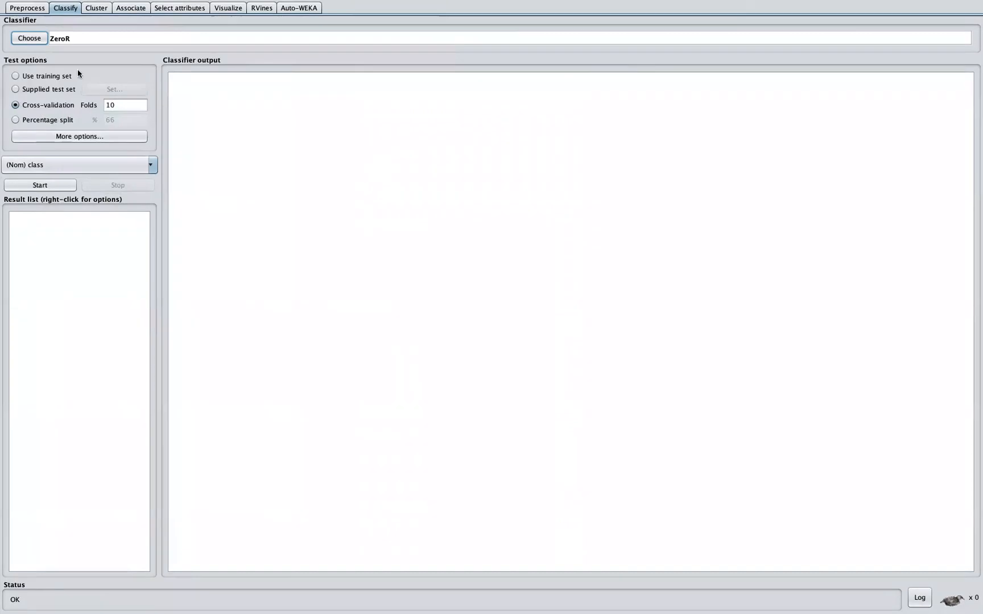
click(27, 7)
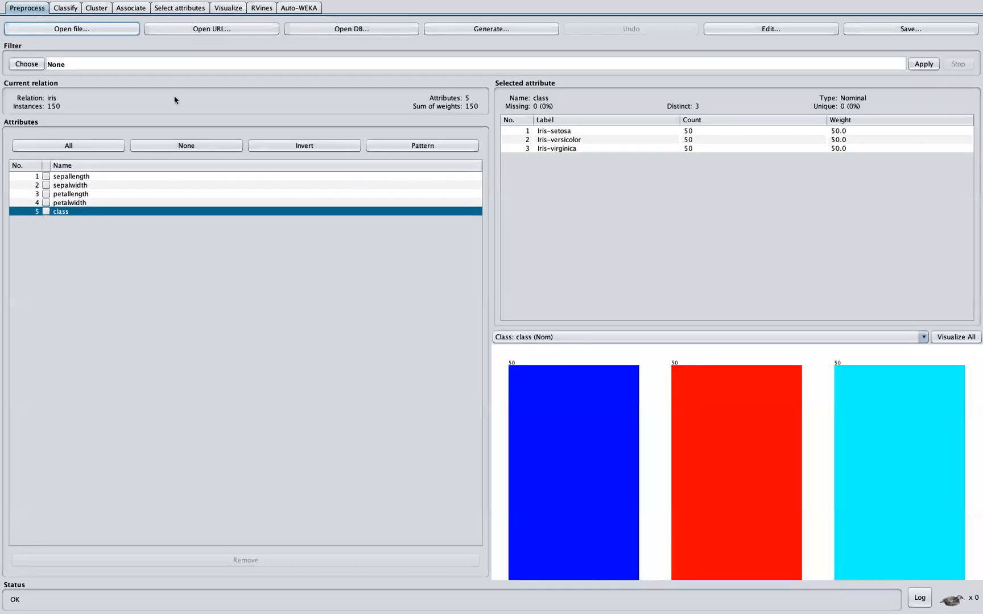
mouse_move(131, 95)
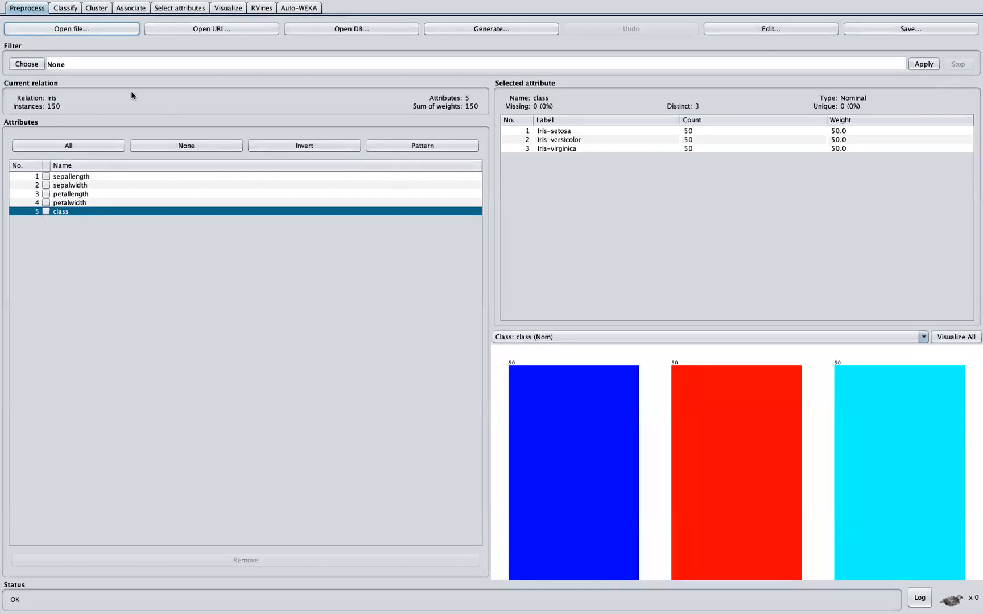
click(64, 7)
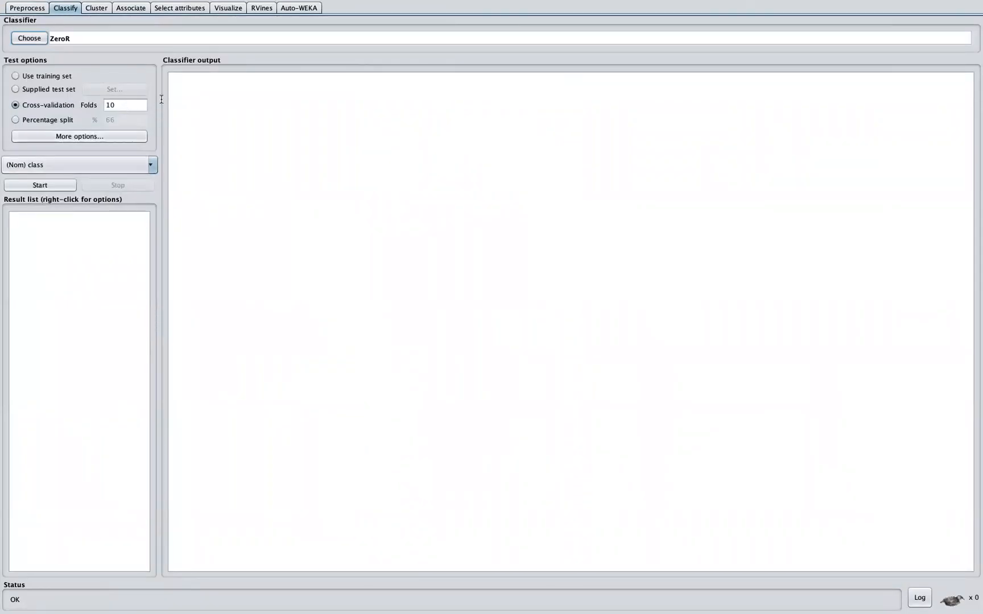
mouse_move(136, 98)
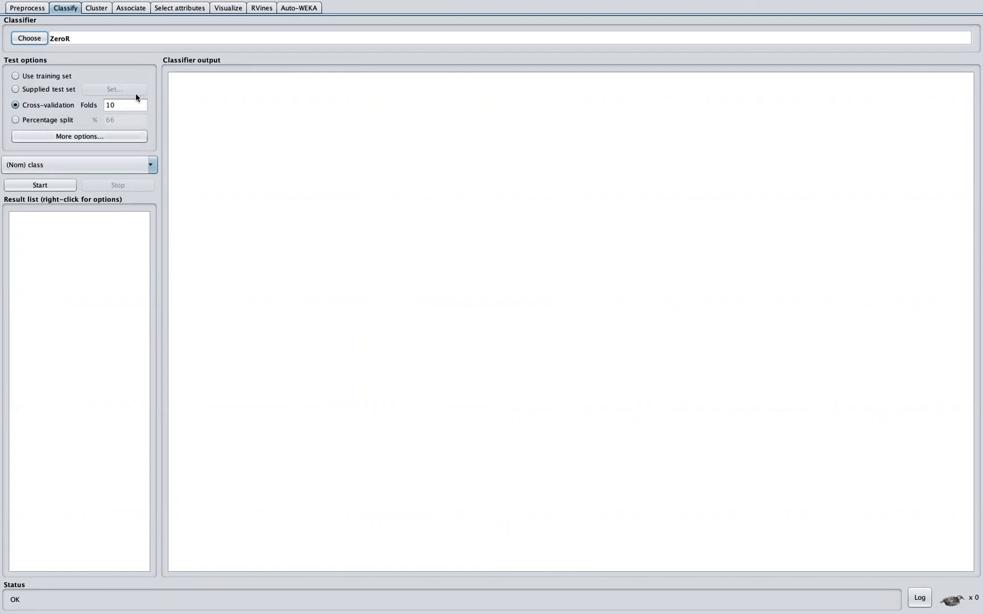
mouse_move(111, 123)
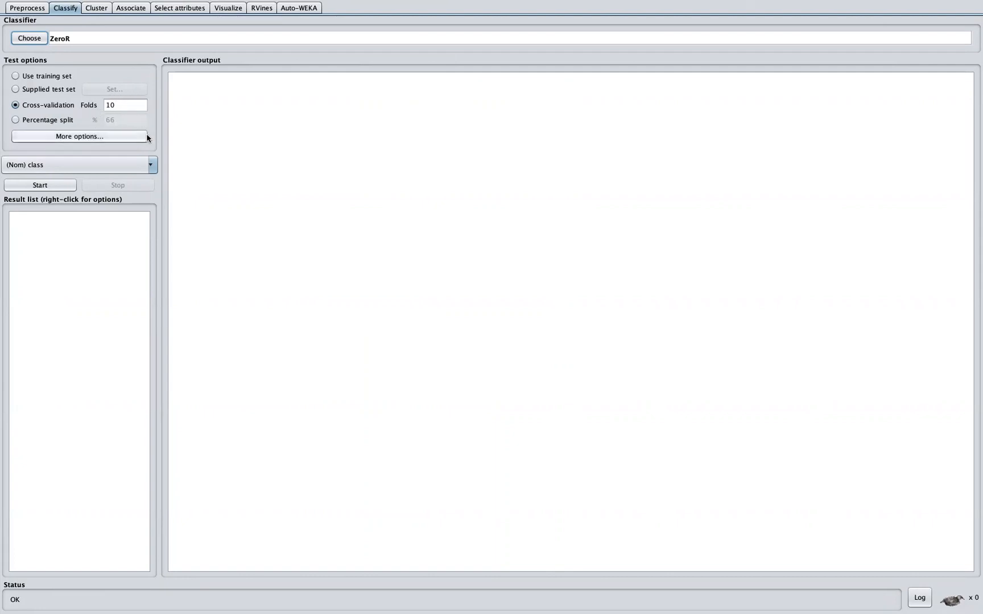
mouse_move(112, 126)
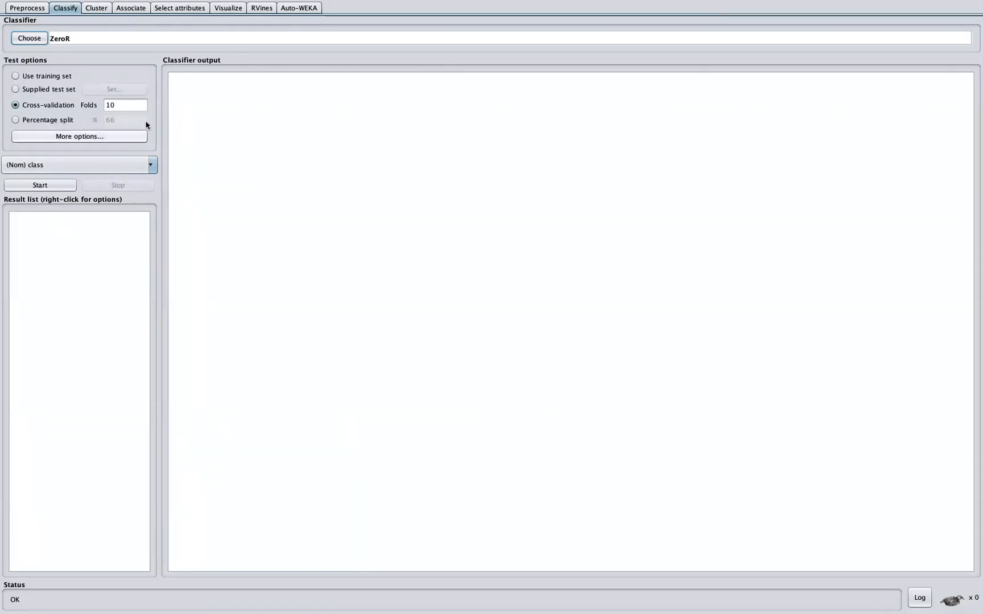
click(79, 136)
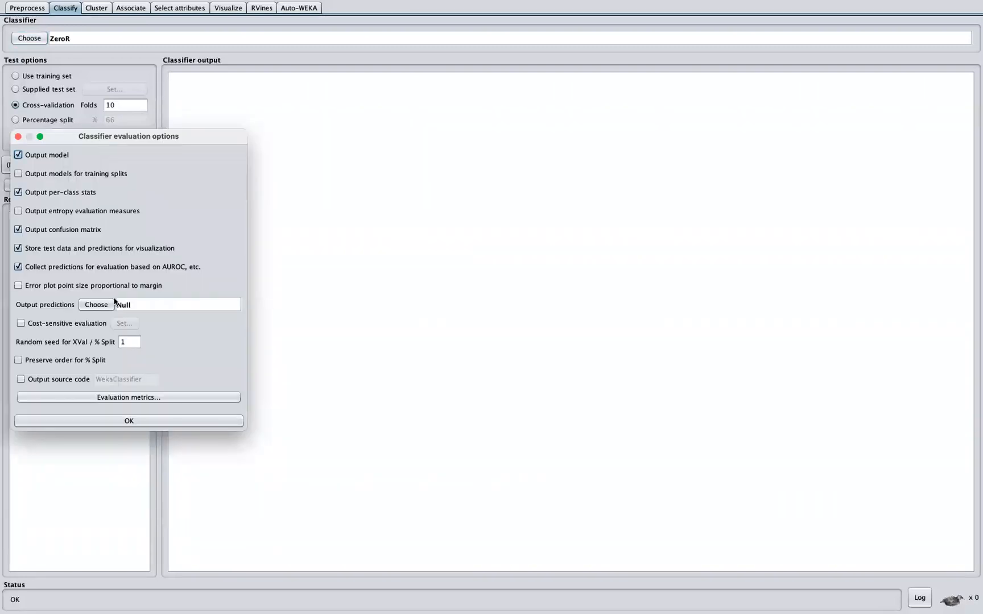
mouse_move(103, 244)
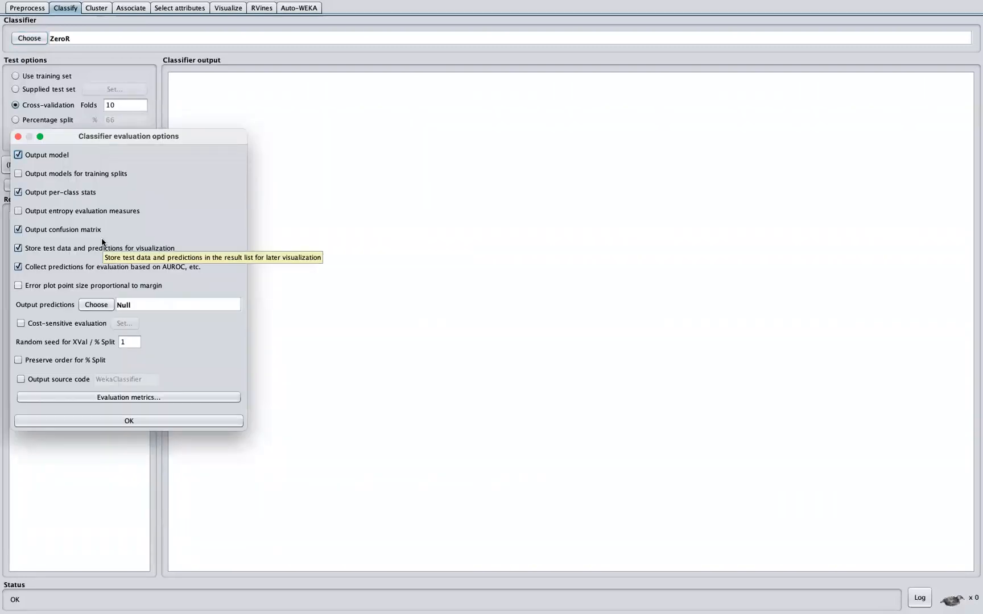
mouse_move(202, 411)
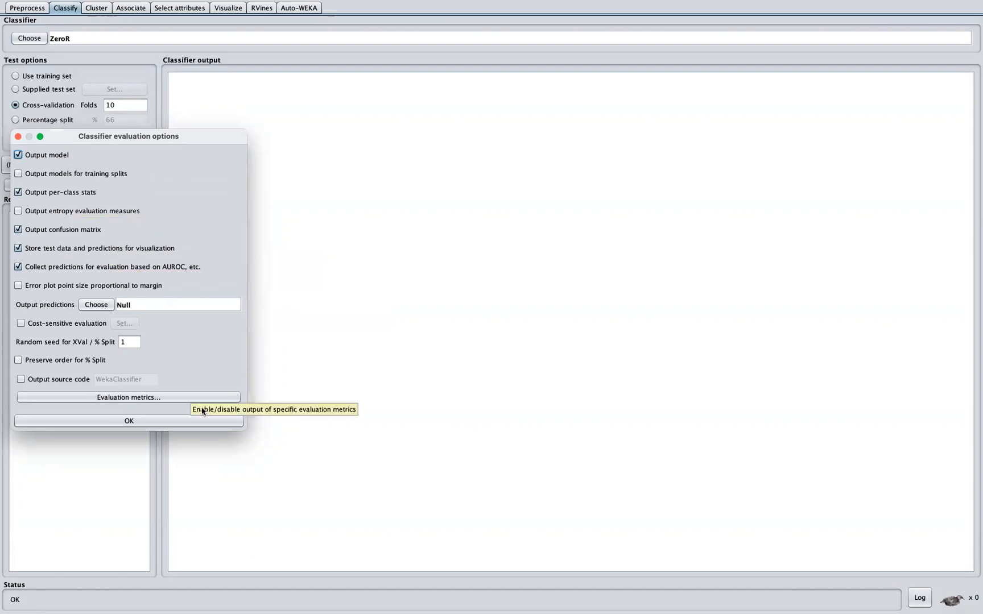
click(129, 397)
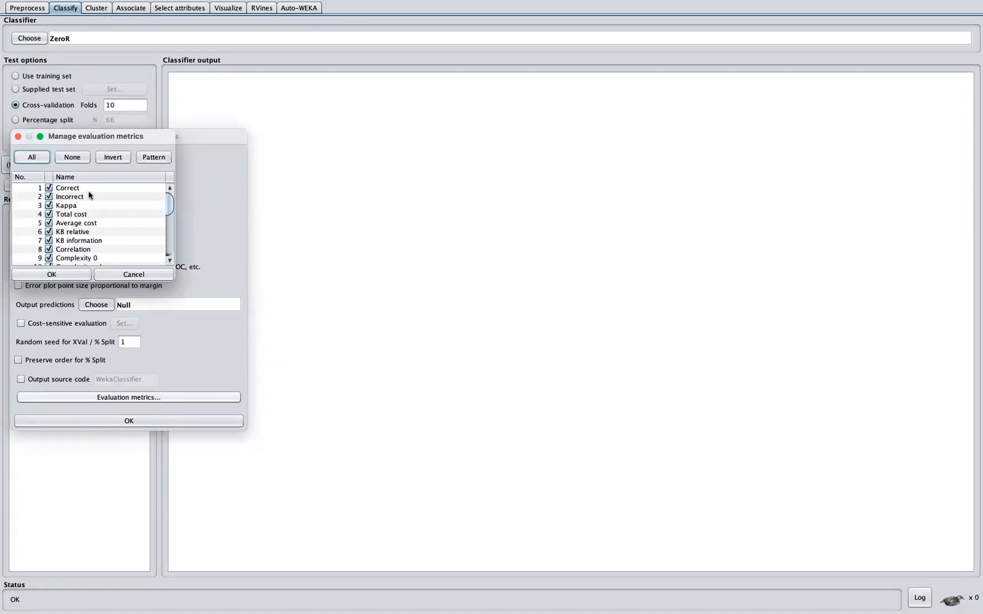
scroll(down, 3)
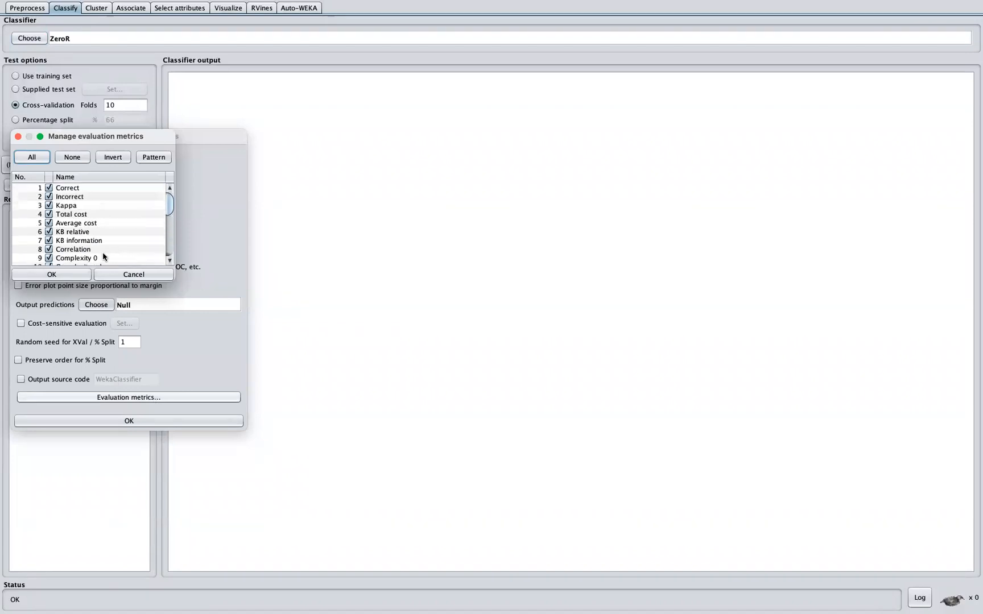
click(50, 274)
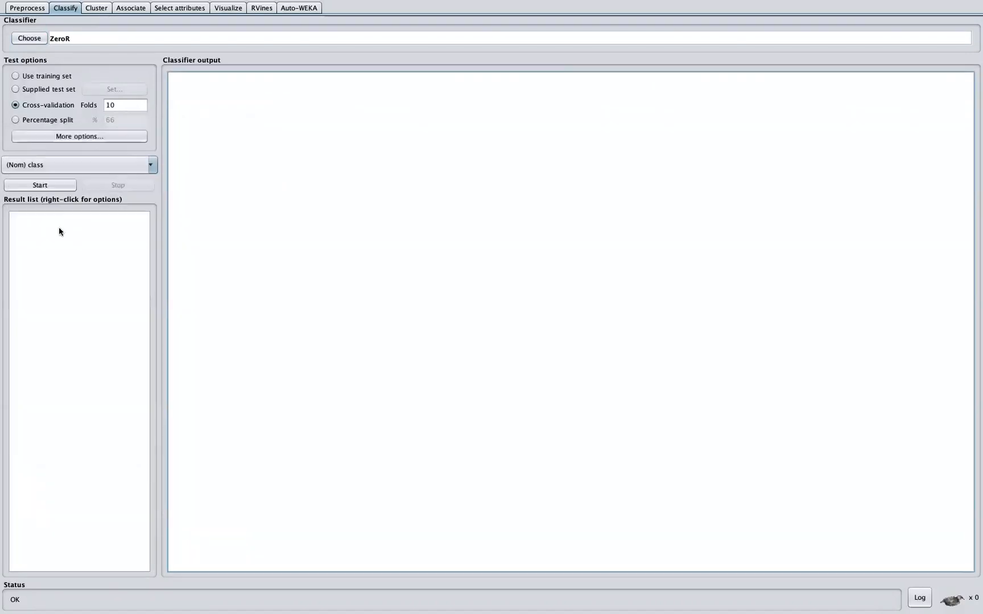
Run ZeroR with 10-fold cross-validation and highlight the 50 correctly classified instances.
click(39, 185)
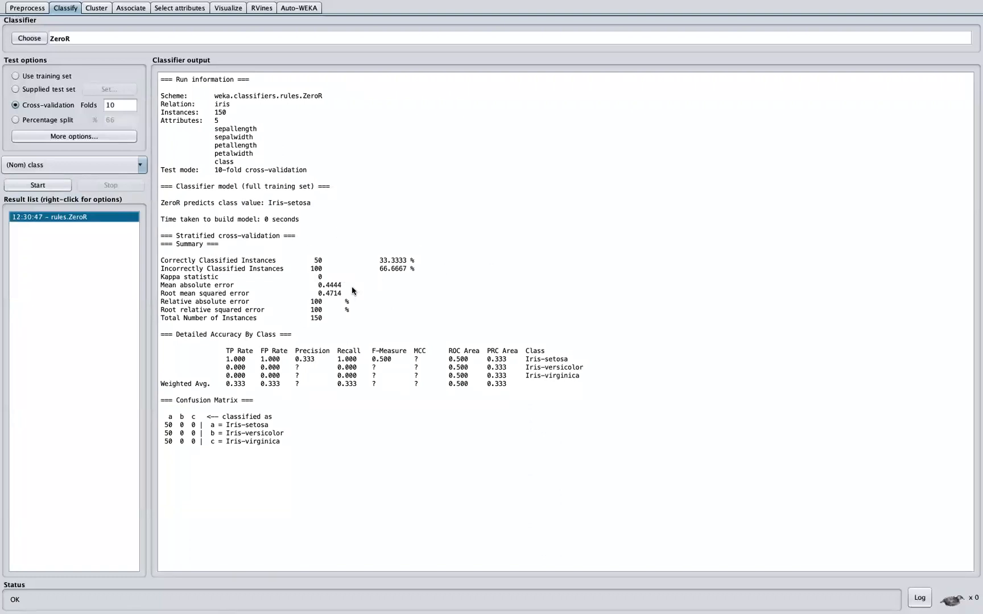
mouse_move(290, 285)
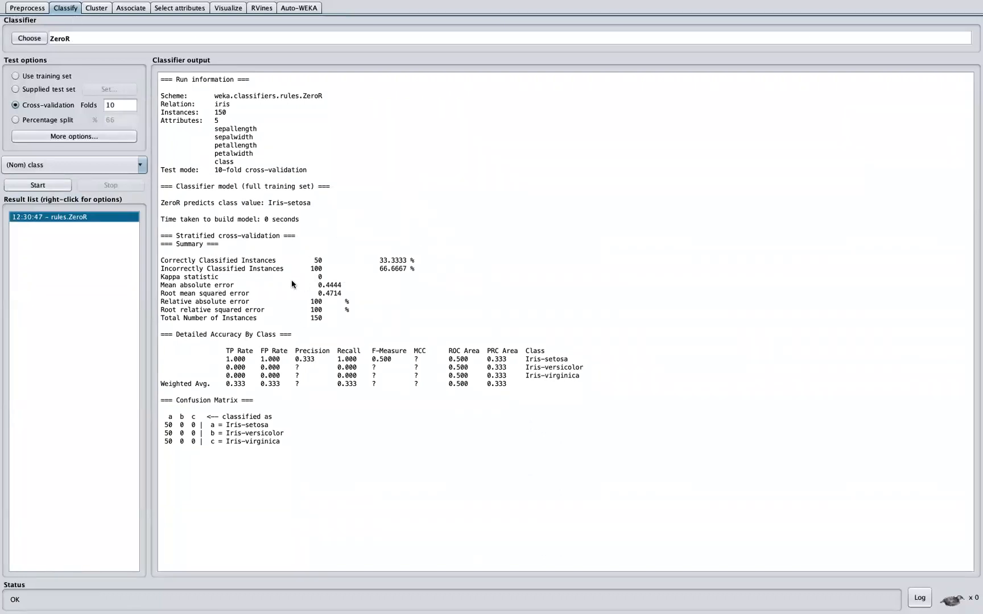
double_click(315, 318)
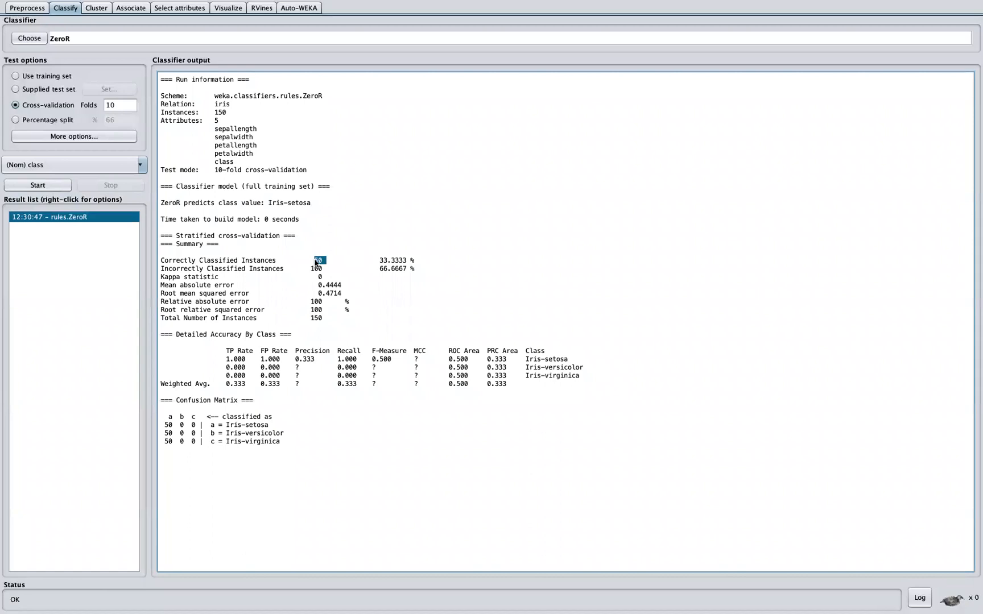
mouse_move(434, 275)
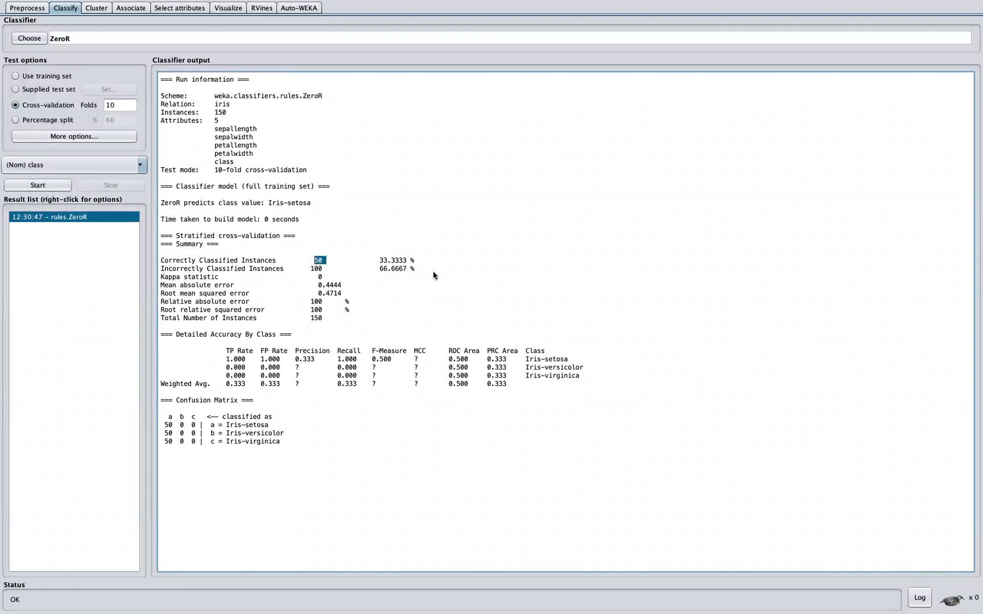
mouse_move(406, 273)
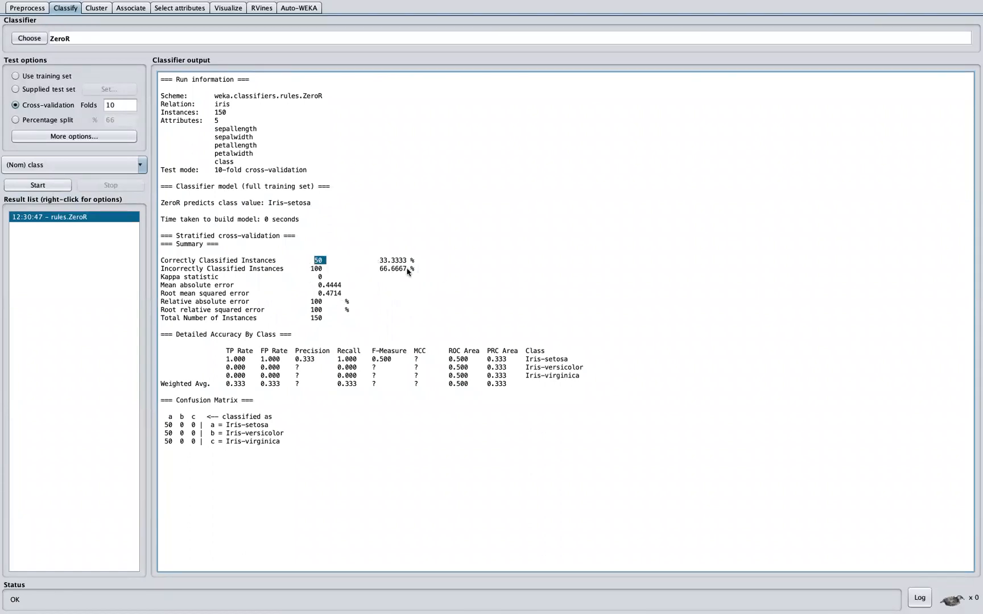
mouse_move(403, 298)
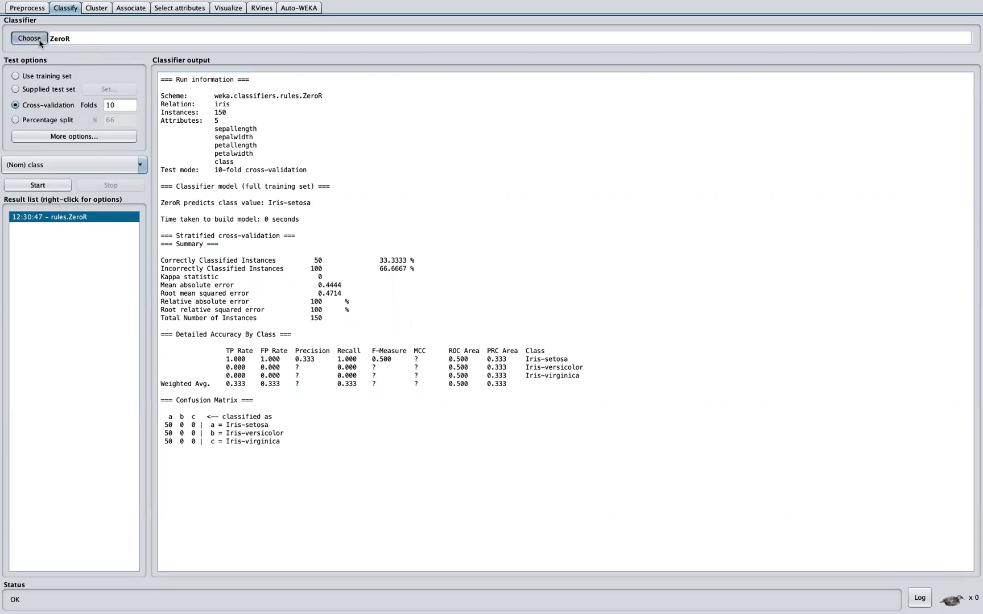
Select the J48 decision tree classifier with default options -C 0.25 -M 2.
click(28, 38)
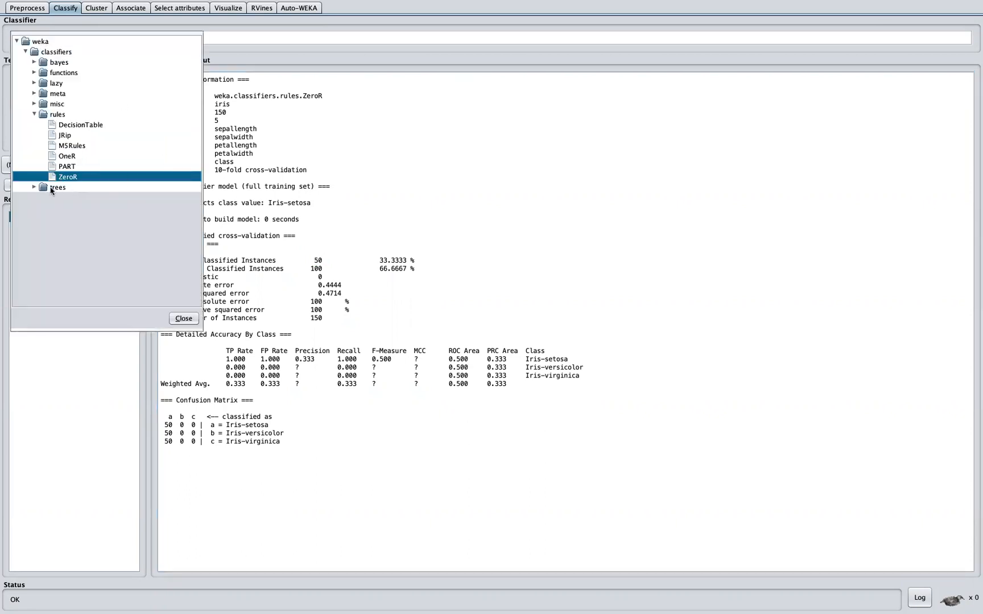
click(42, 188)
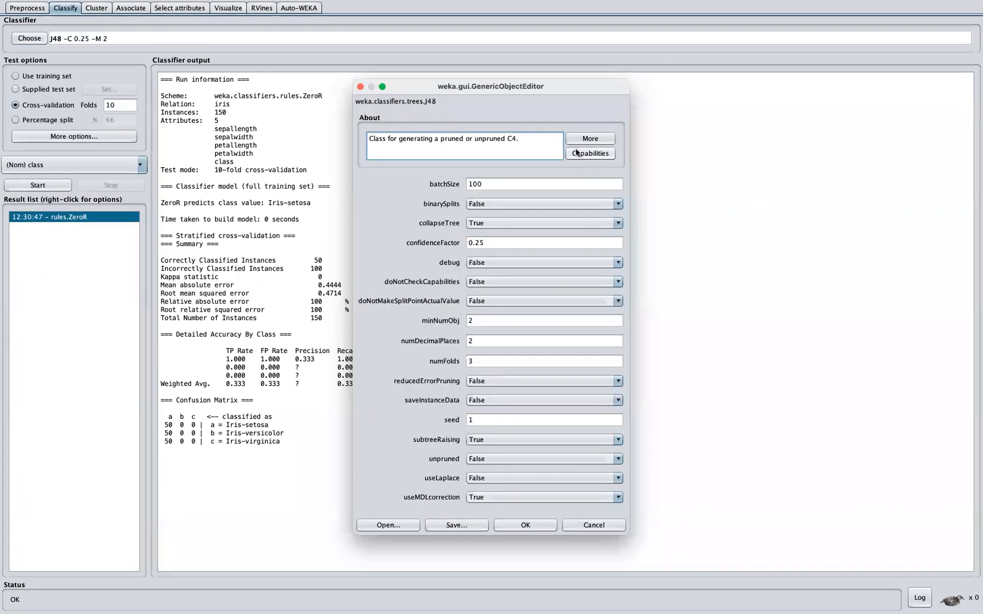
click(589, 138)
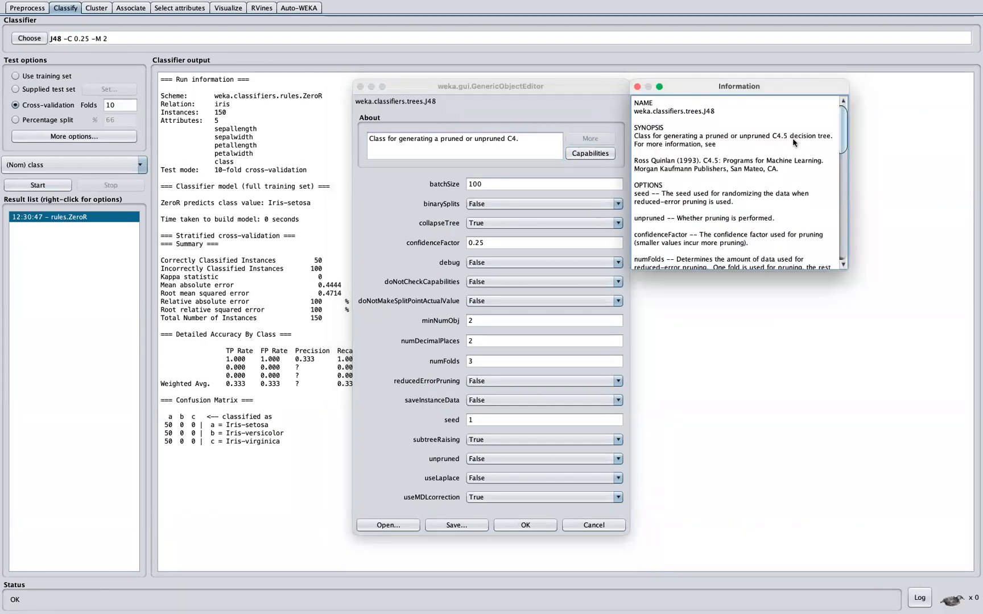
mouse_move(719, 170)
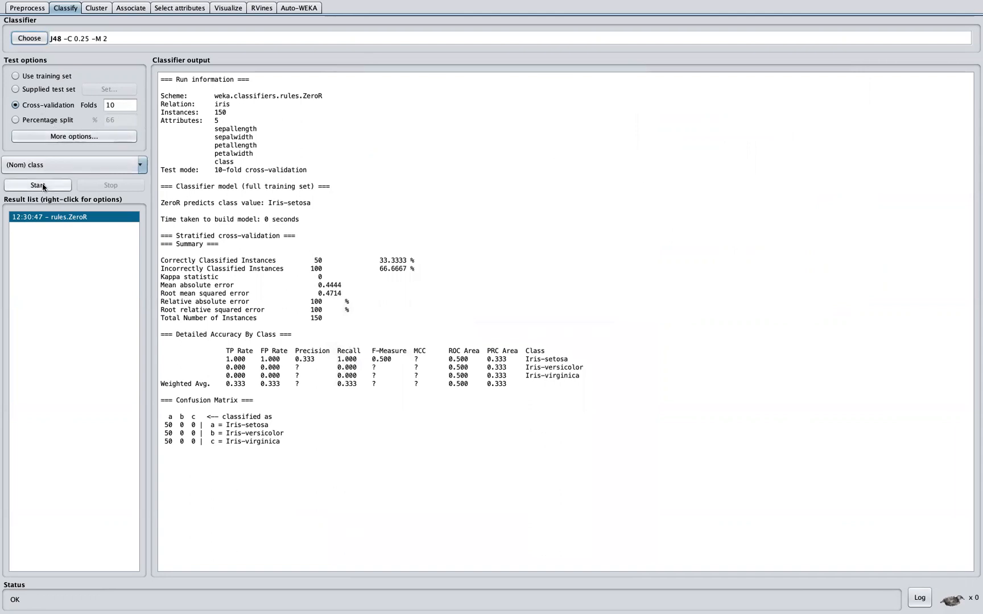
Run J48 with 10-fold cross-validation and highlight 144 correct instances and 96% accuracy.
click(37, 185)
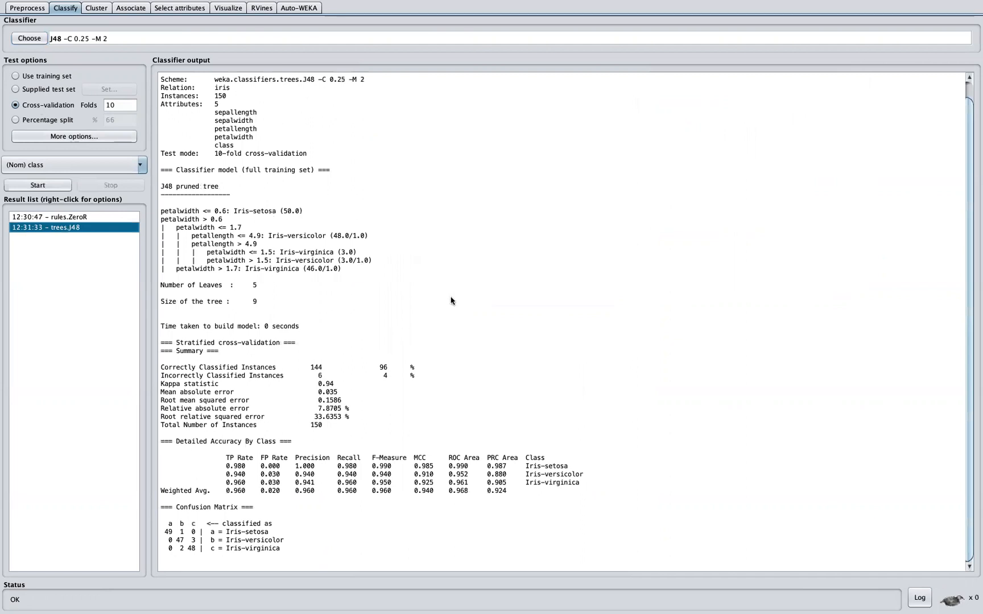
mouse_move(416, 413)
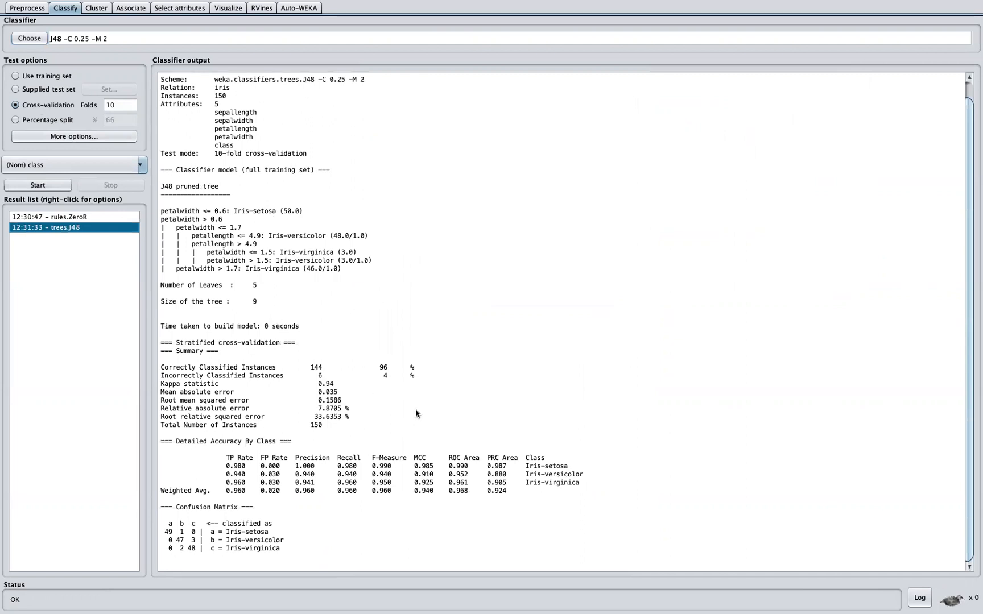
mouse_move(323, 428)
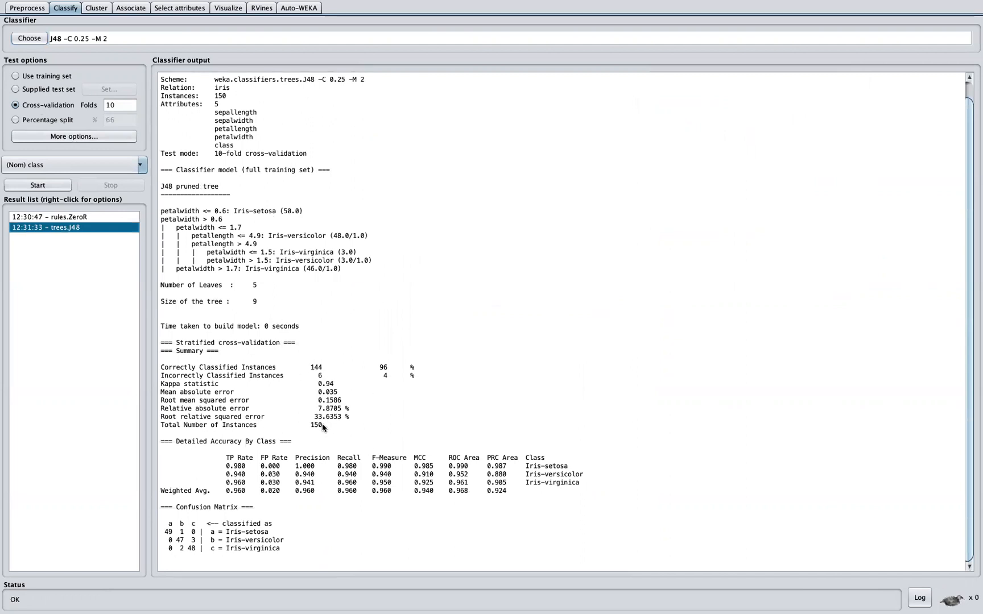
double_click(316, 424)
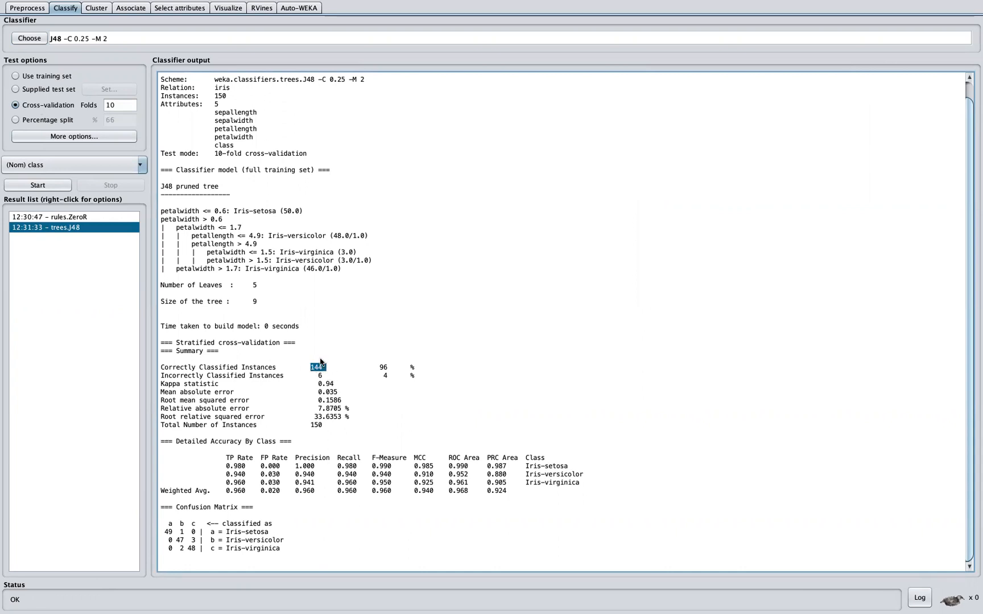
mouse_move(332, 372)
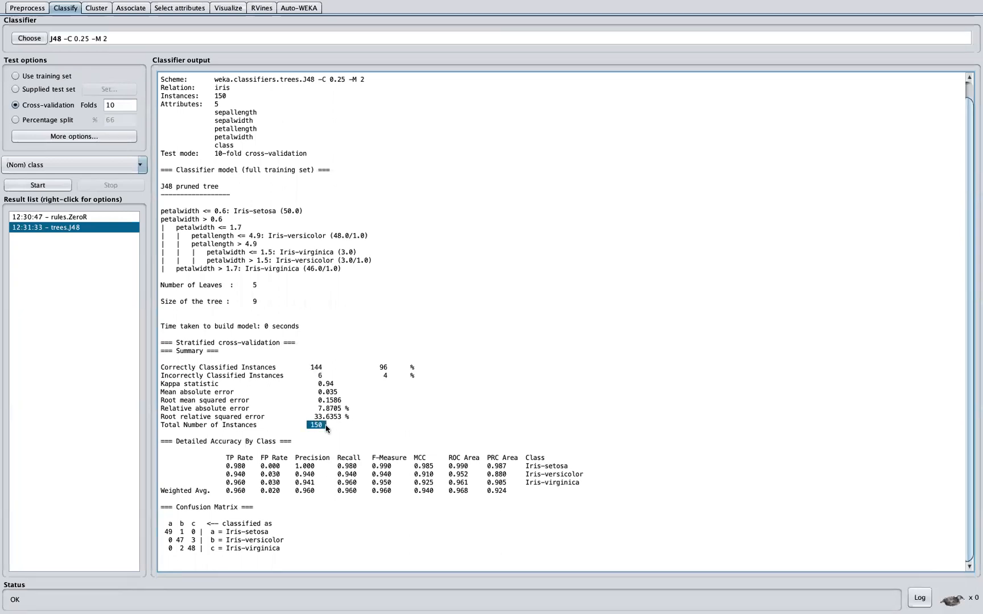
click(383, 367)
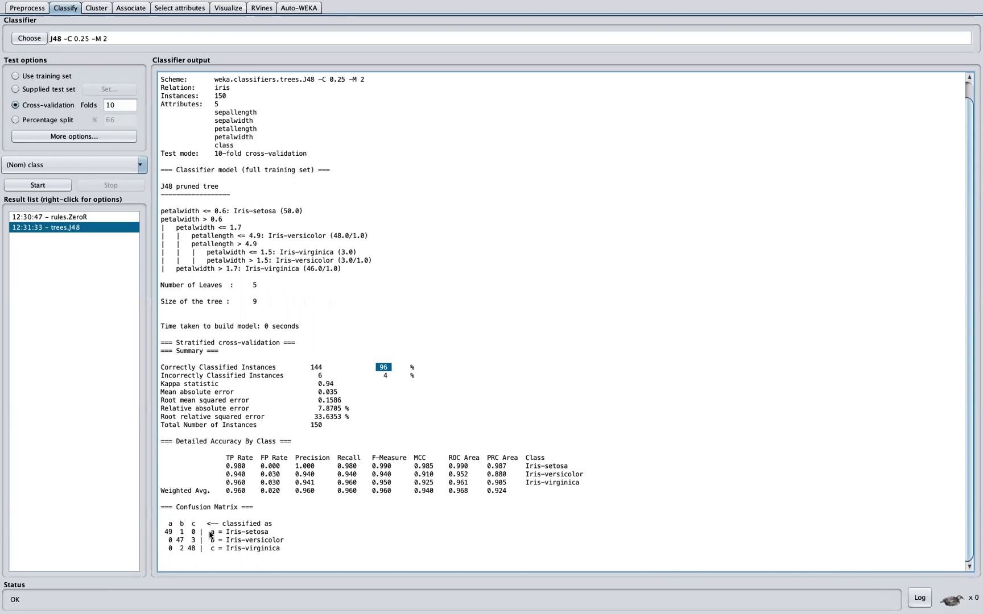
drag(214, 532, 272, 548)
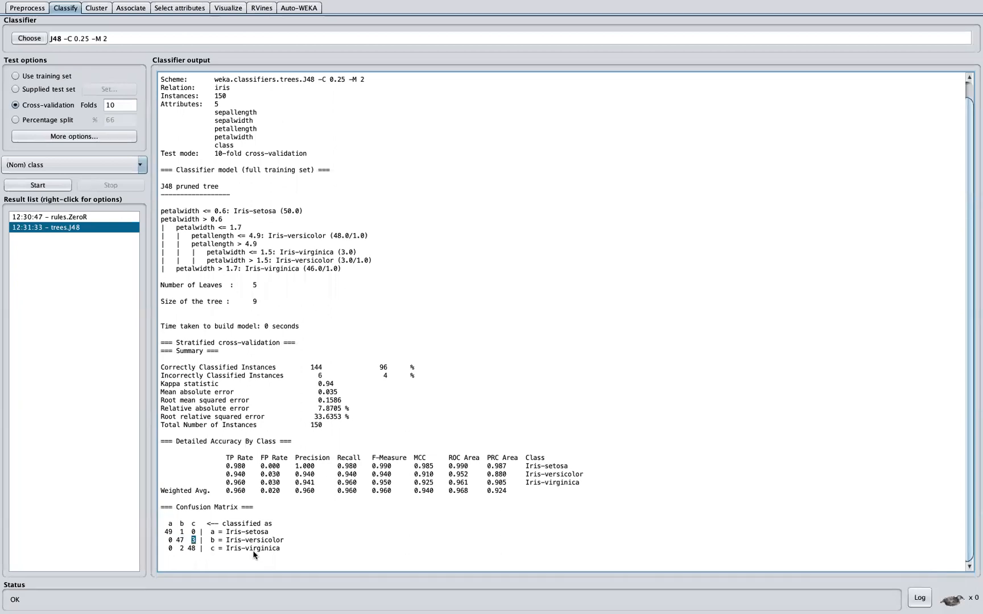
mouse_move(228, 559)
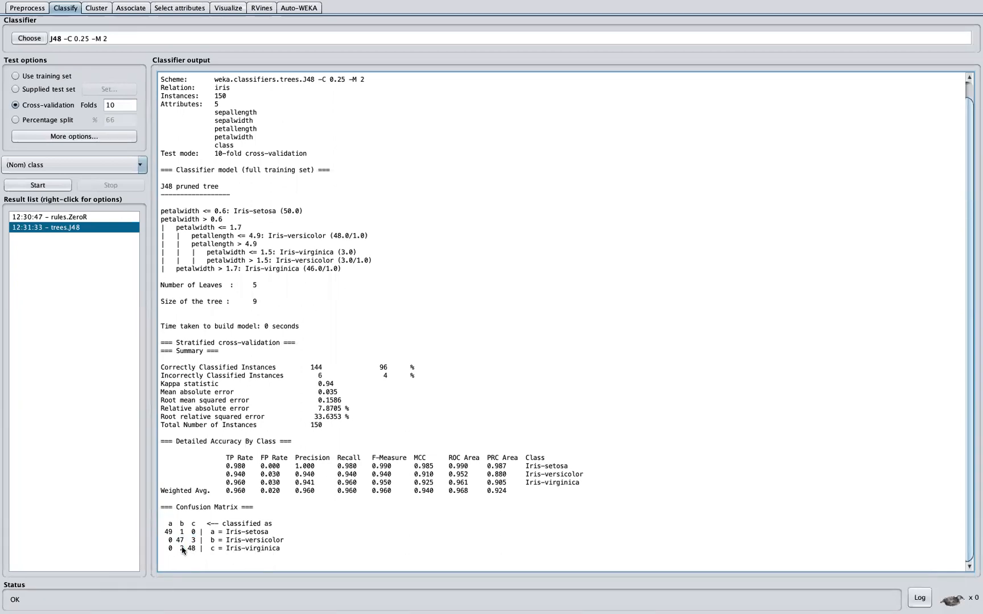
double_click(182, 548)
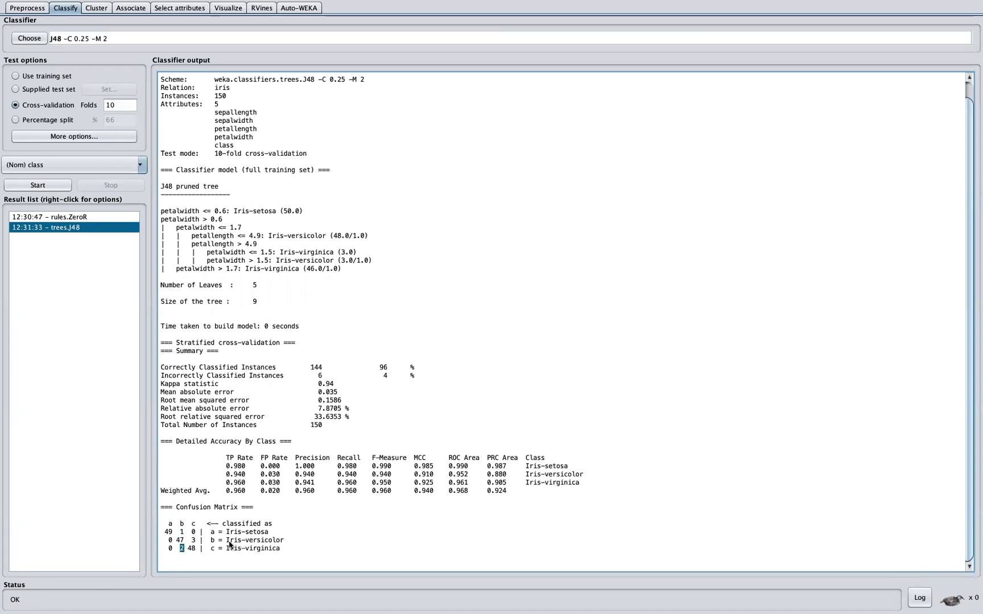
double_click(250, 540)
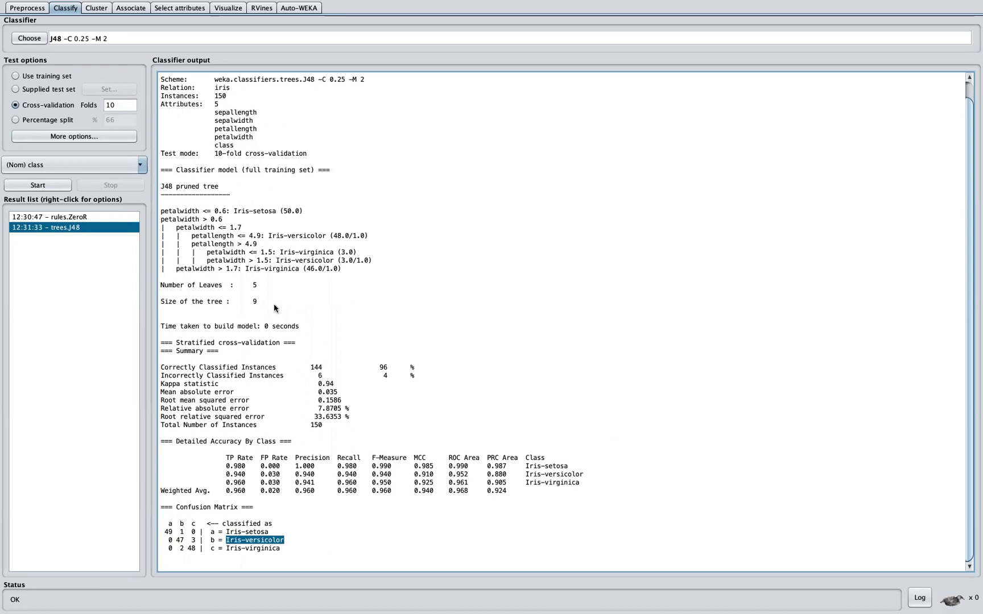
mouse_move(577, 276)
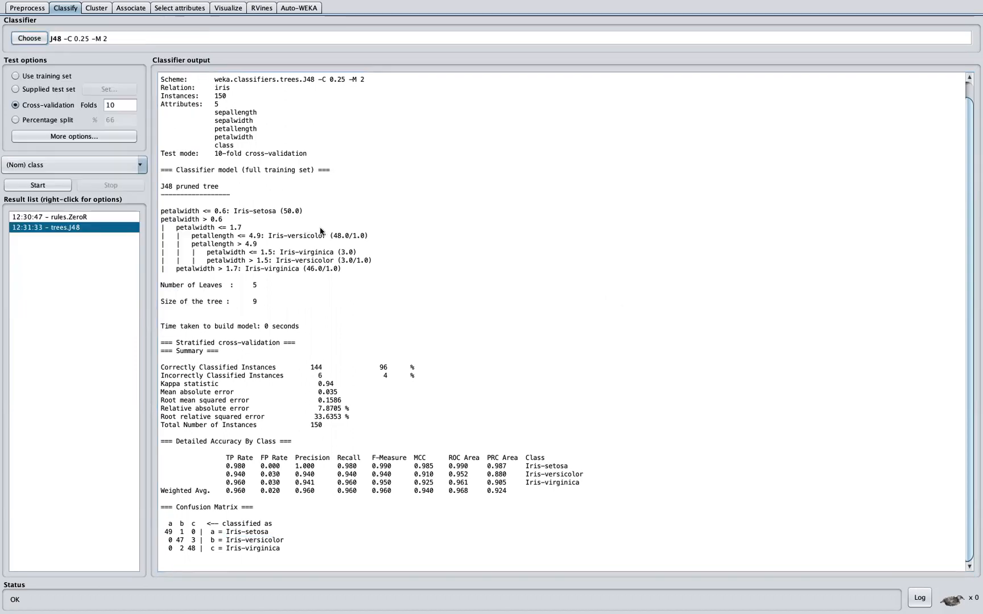
mouse_move(357, 291)
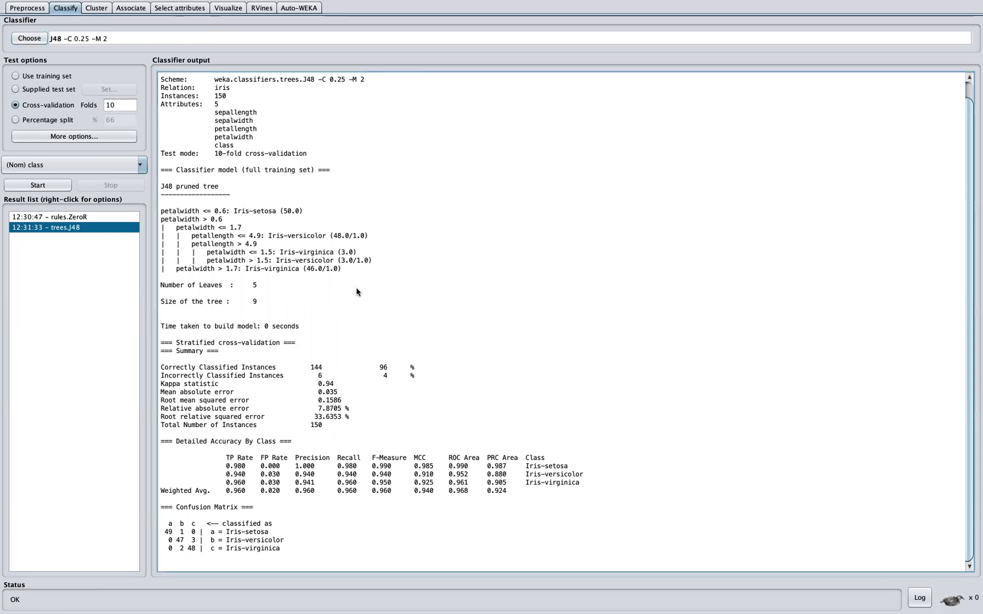
mouse_move(283, 295)
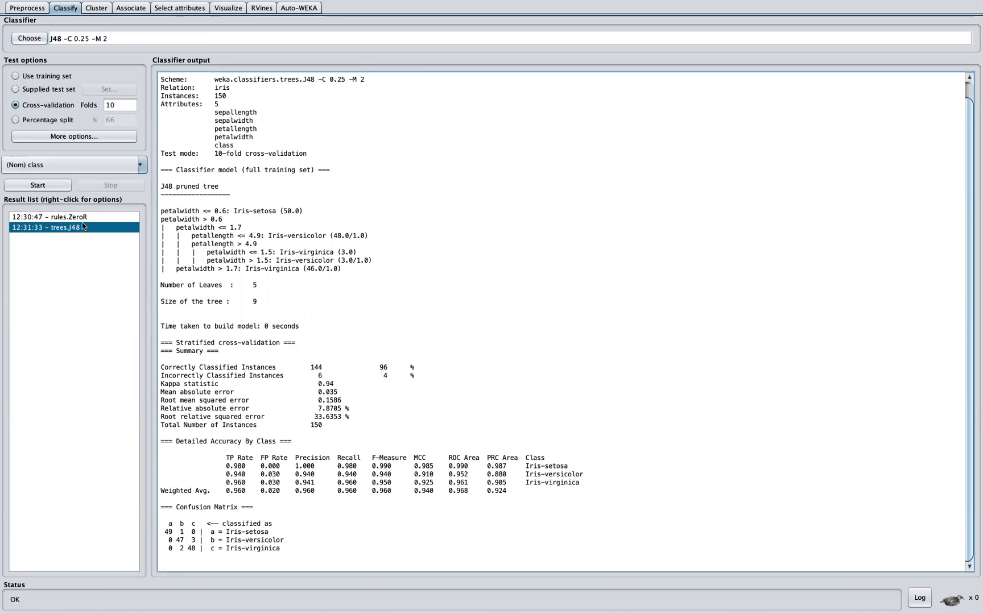
click(50, 217)
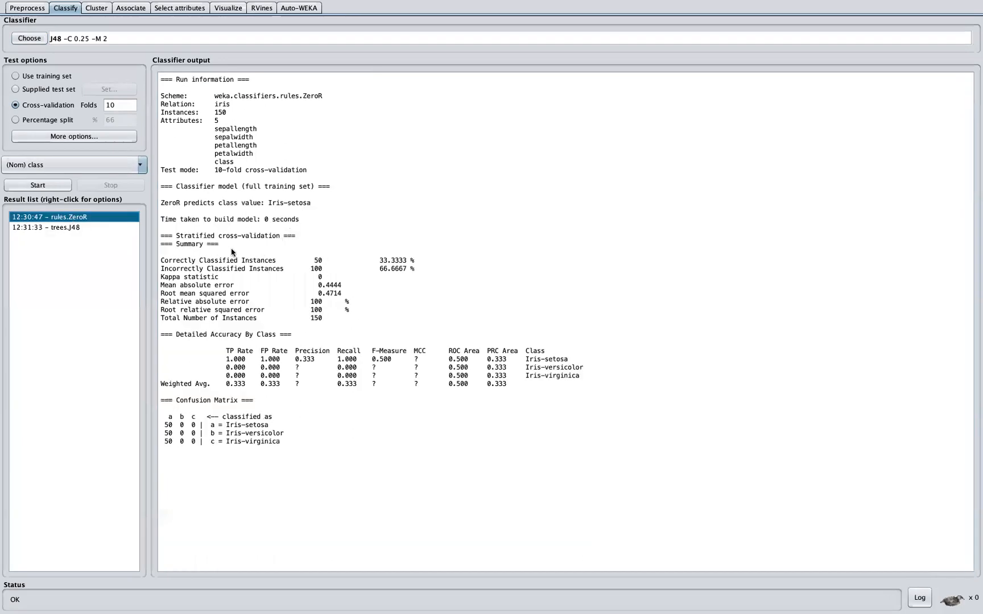
mouse_move(154, 330)
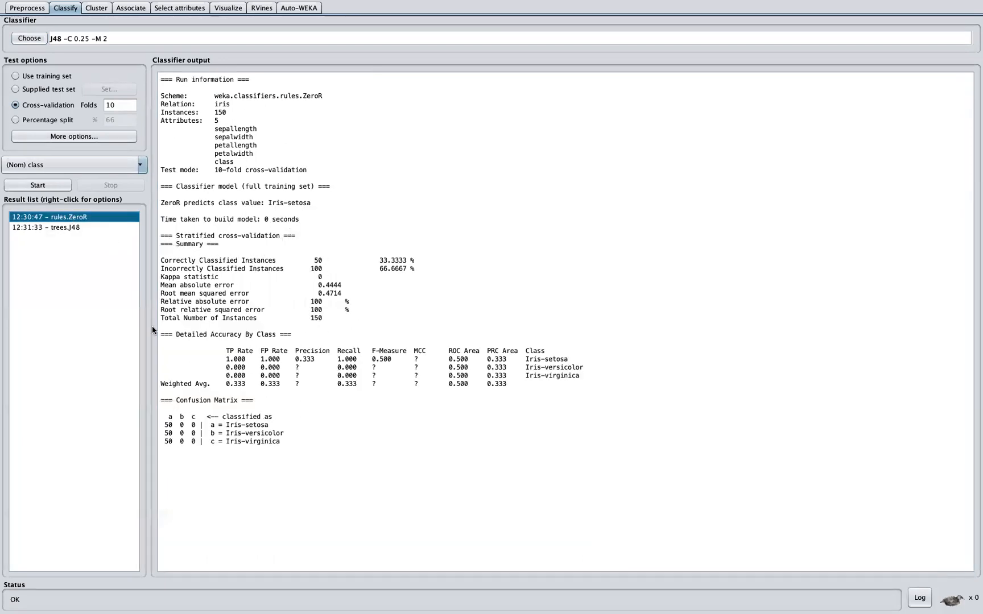
click(45, 227)
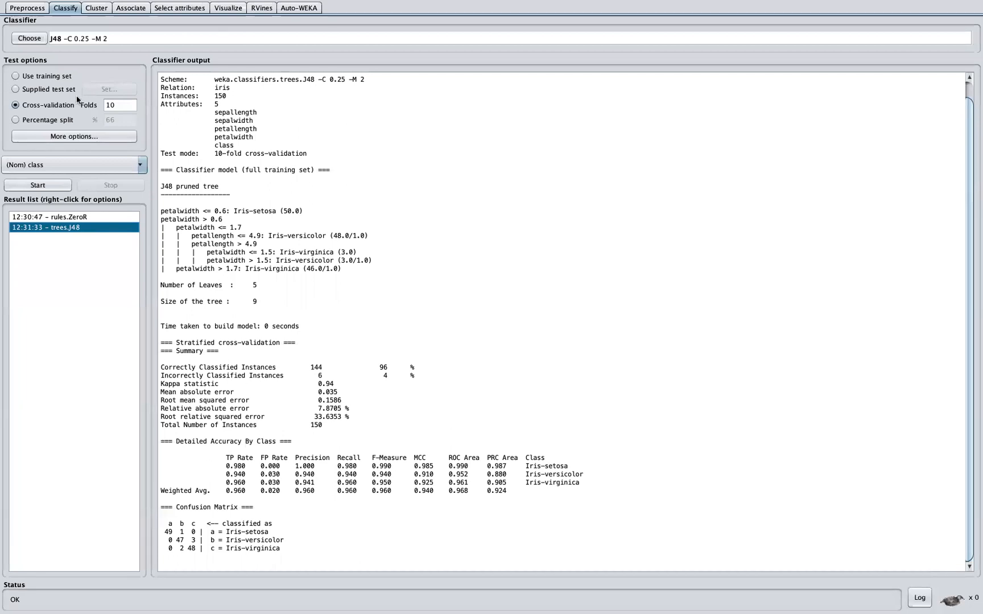
click(26, 8)
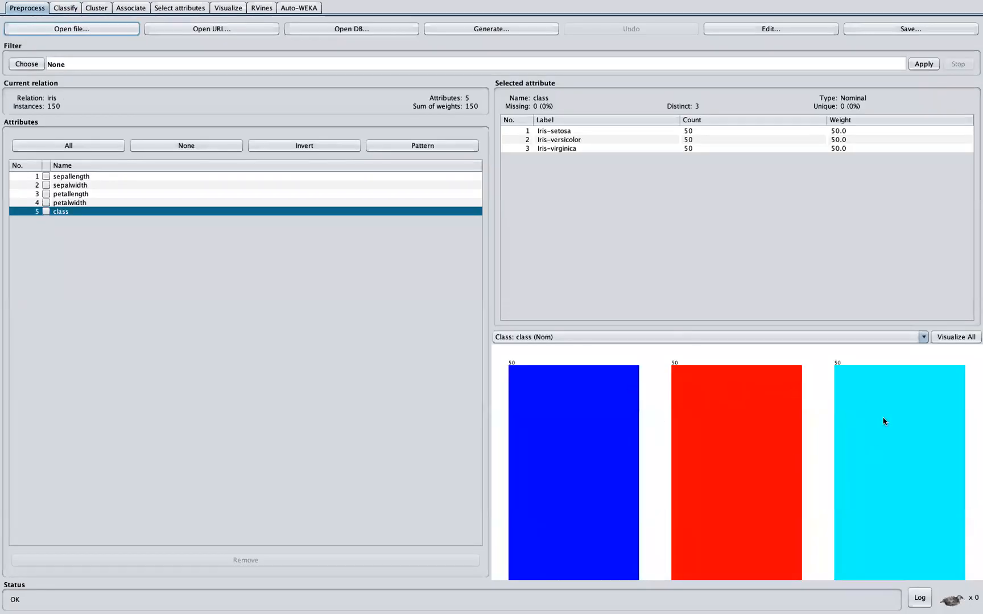
mouse_move(752, 435)
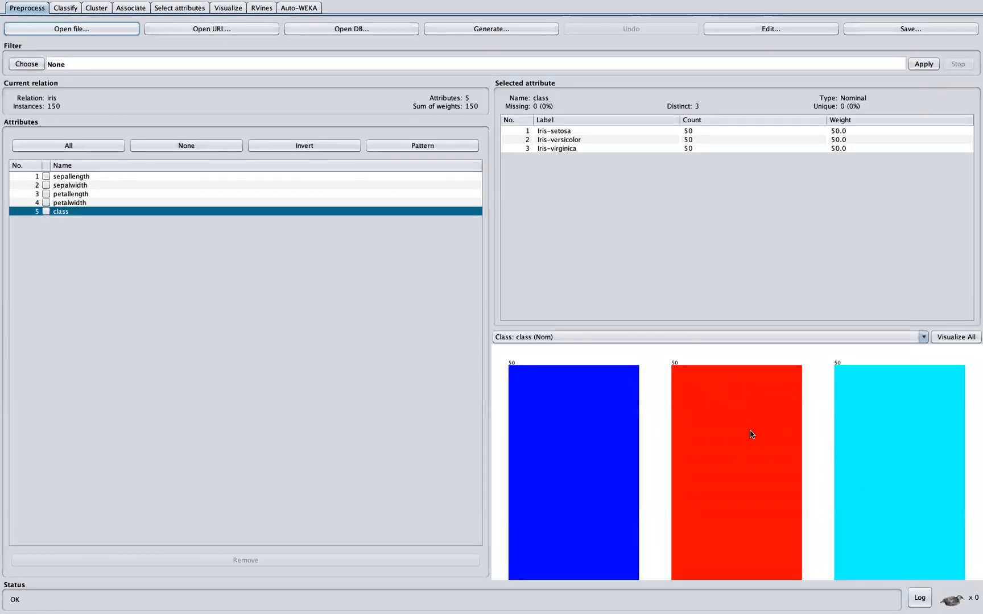
click(65, 8)
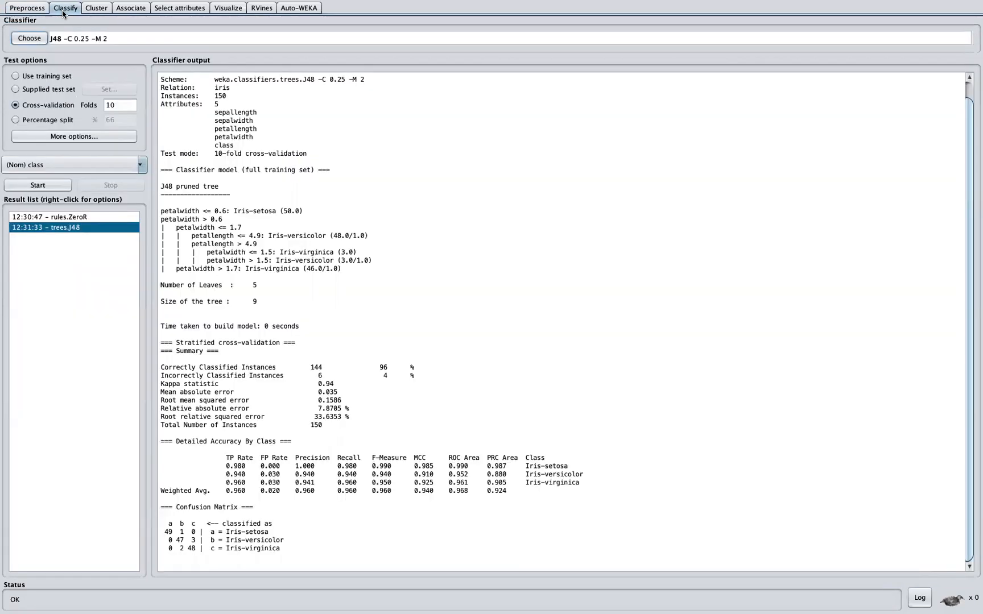
click(29, 38)
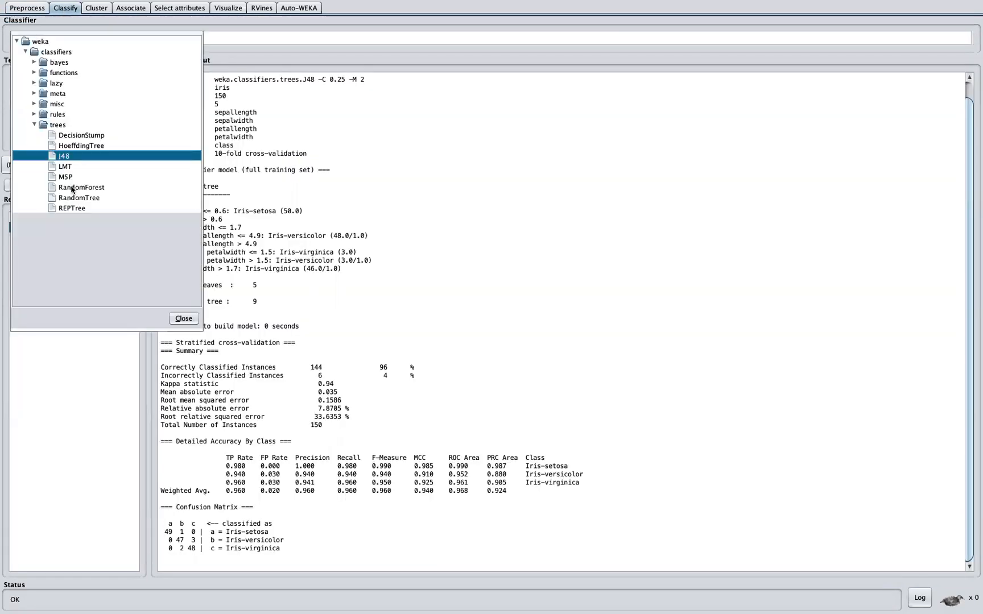
click(34, 124)
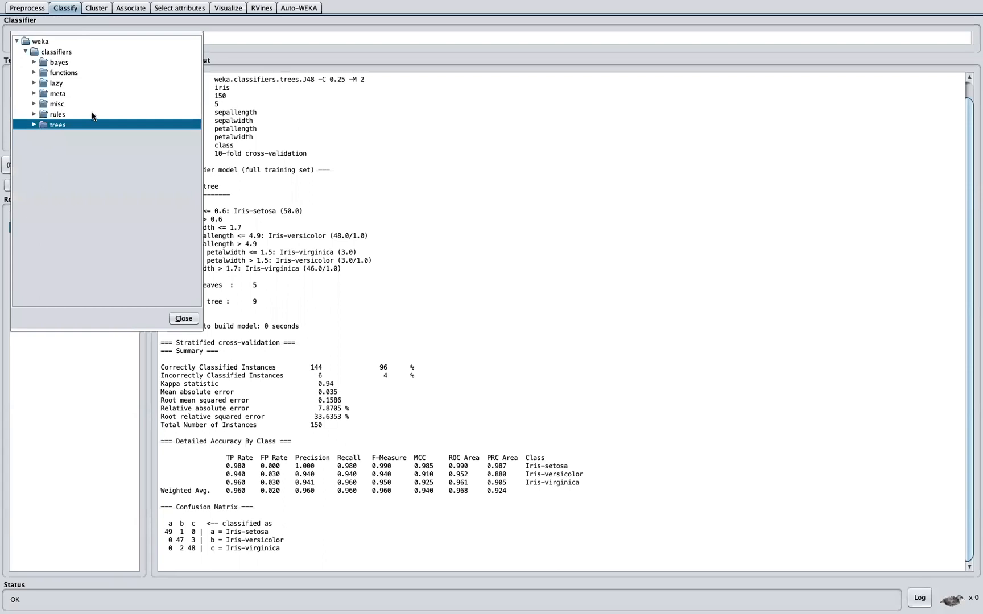
click(183, 319)
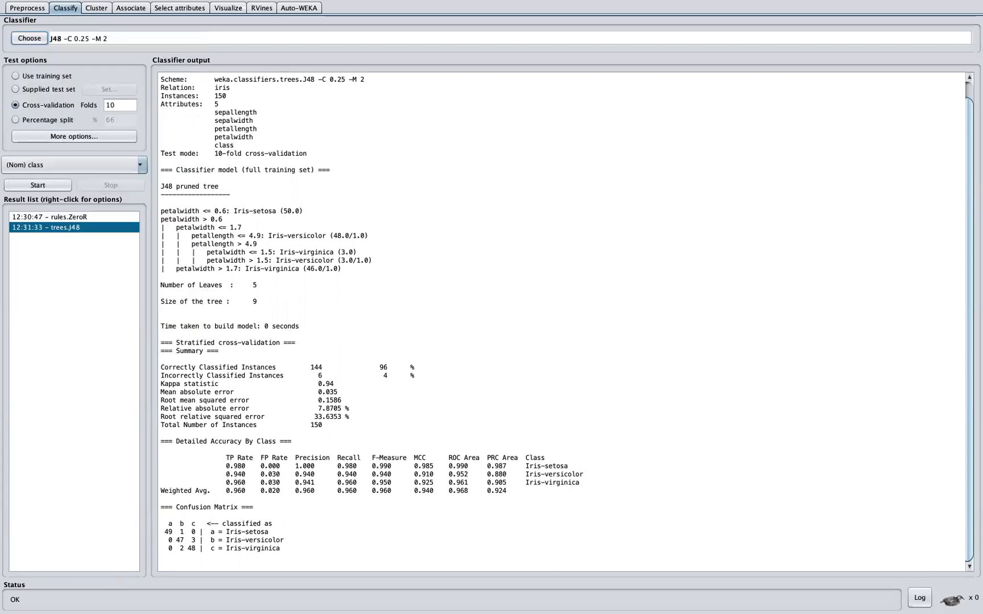